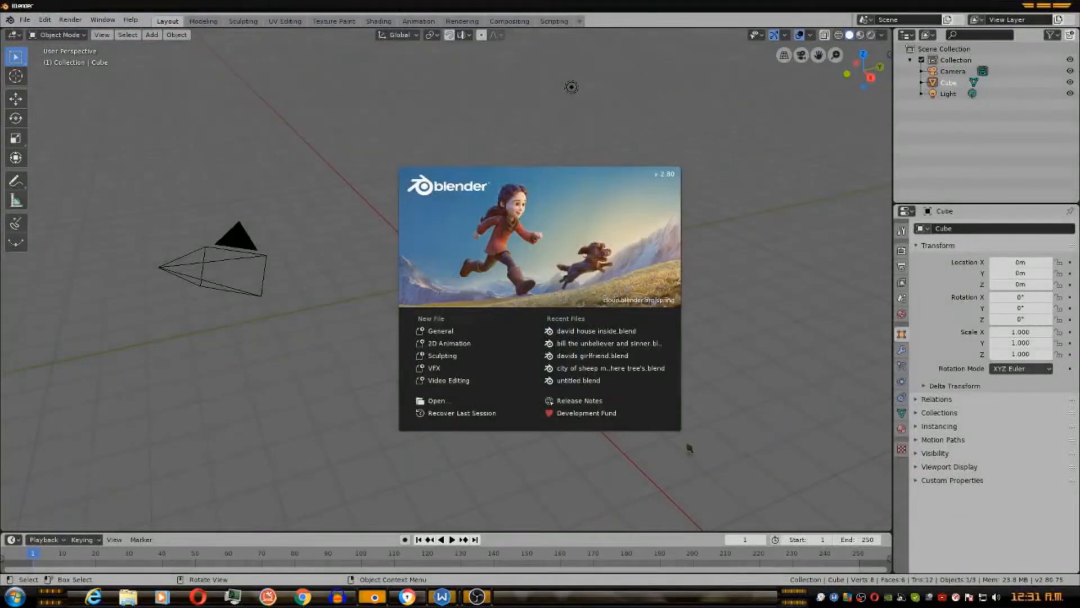
mouse_move(381, 221)
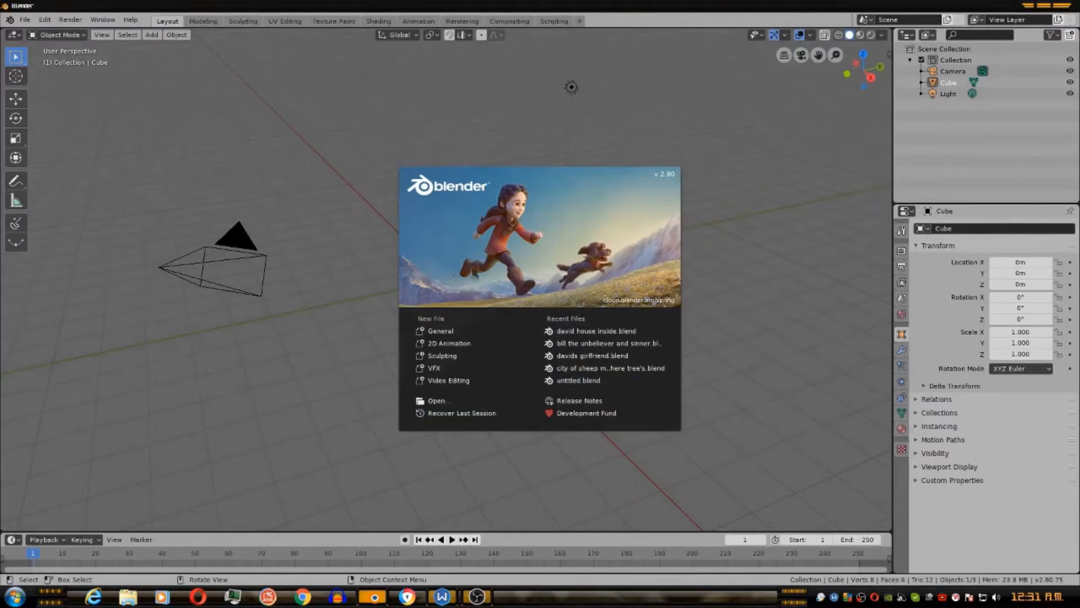
mouse_move(451, 366)
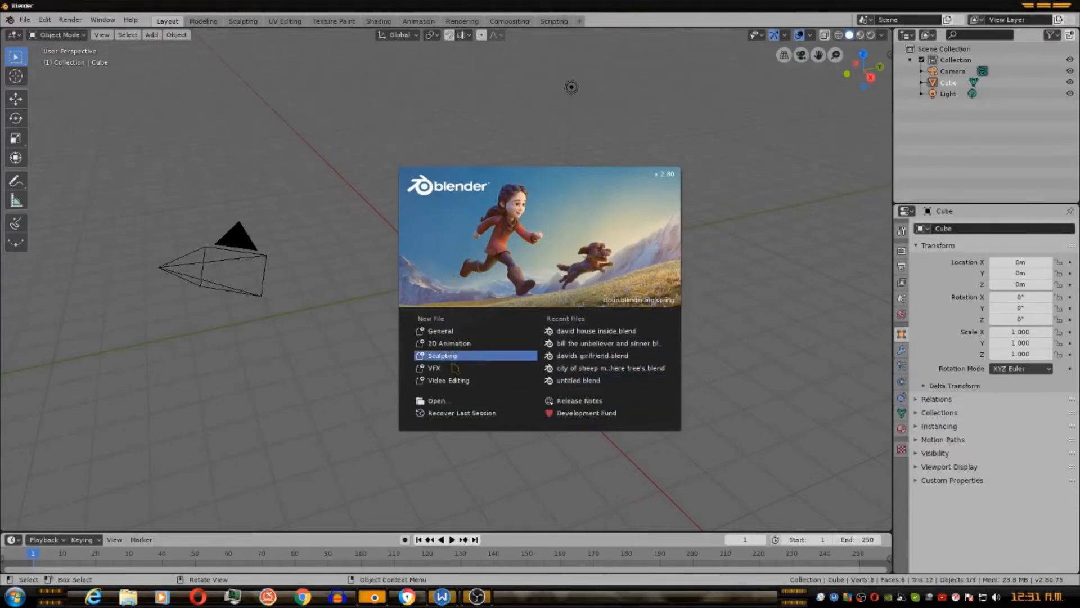
mouse_move(457, 368)
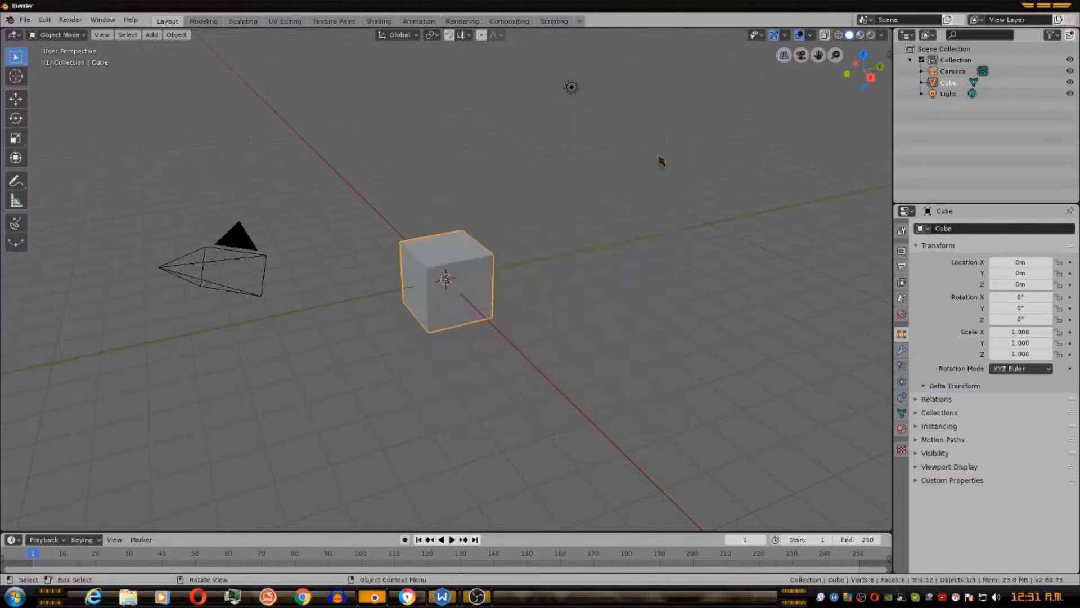
mouse_move(805, 295)
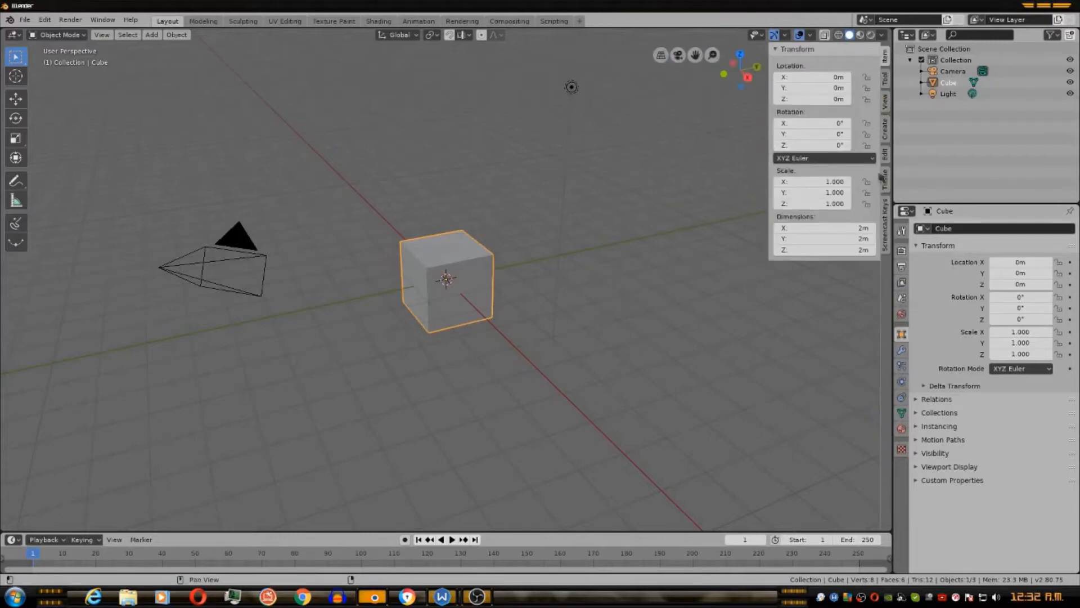
left_click(885, 211)
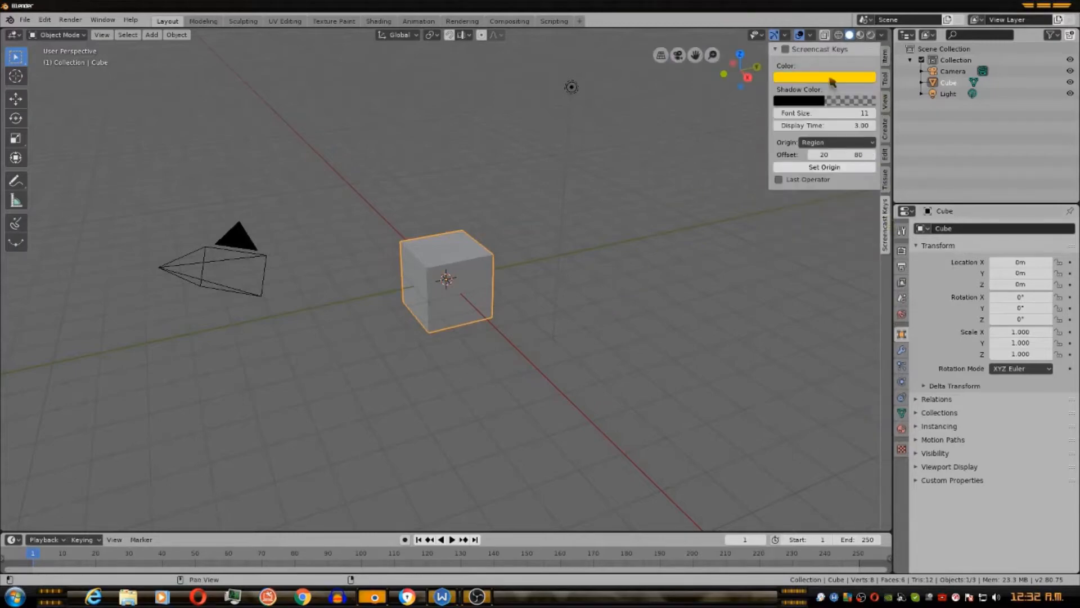
left_click(824, 77)
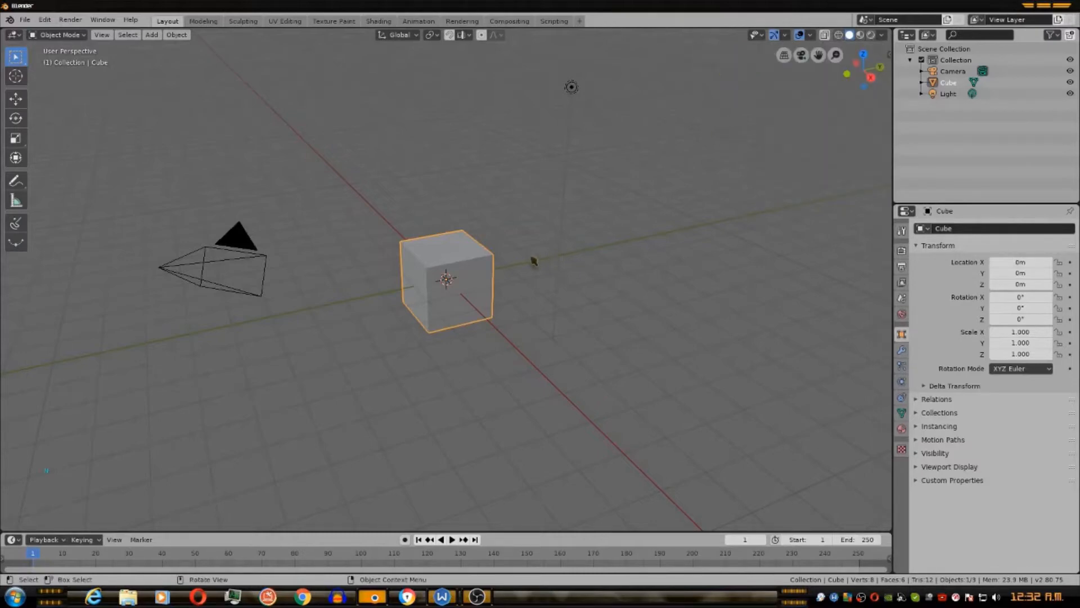
Select all default objects and delete them, leaving the scene empty.
left_click(76, 457)
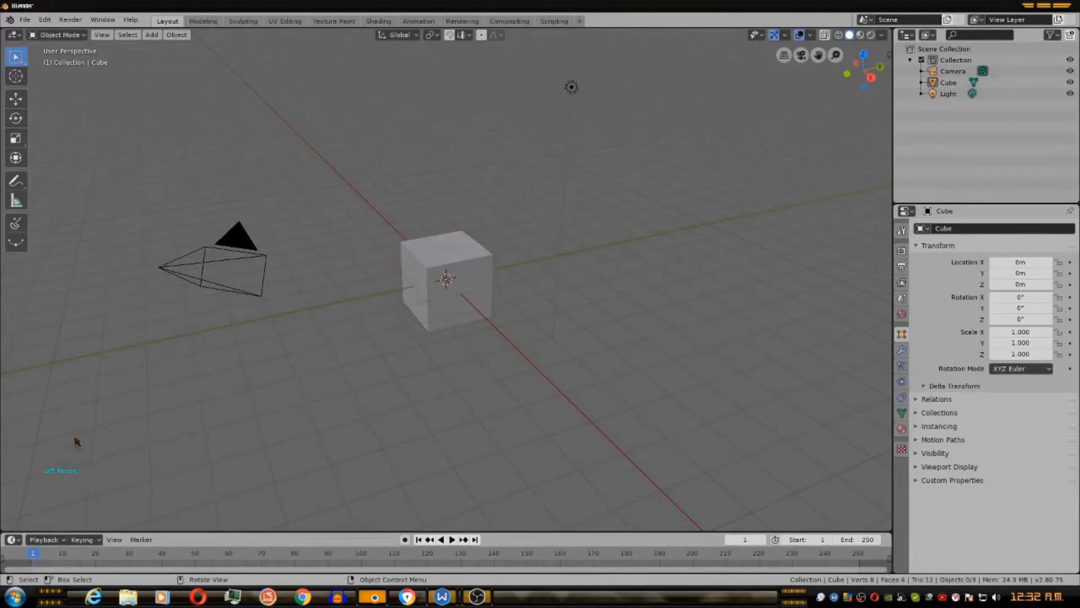
key("s")
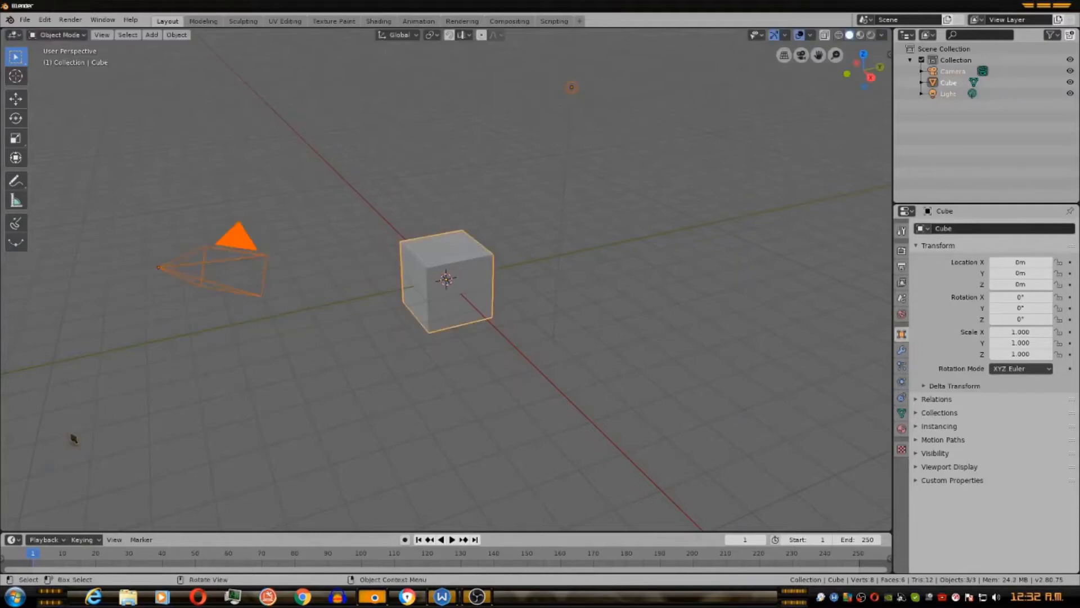
mouse_move(117, 432)
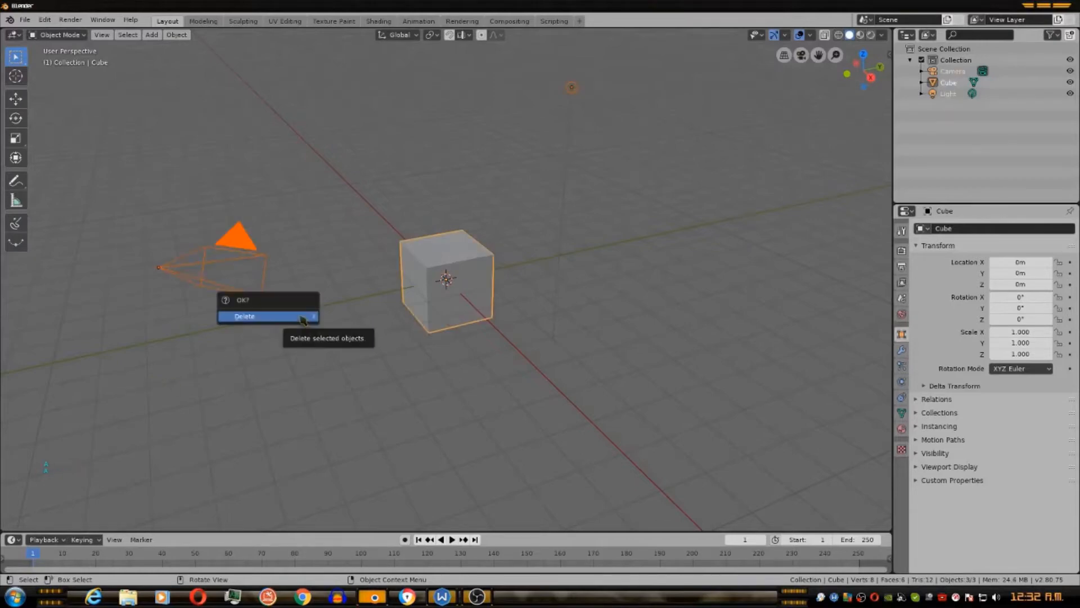
left_click(259, 316)
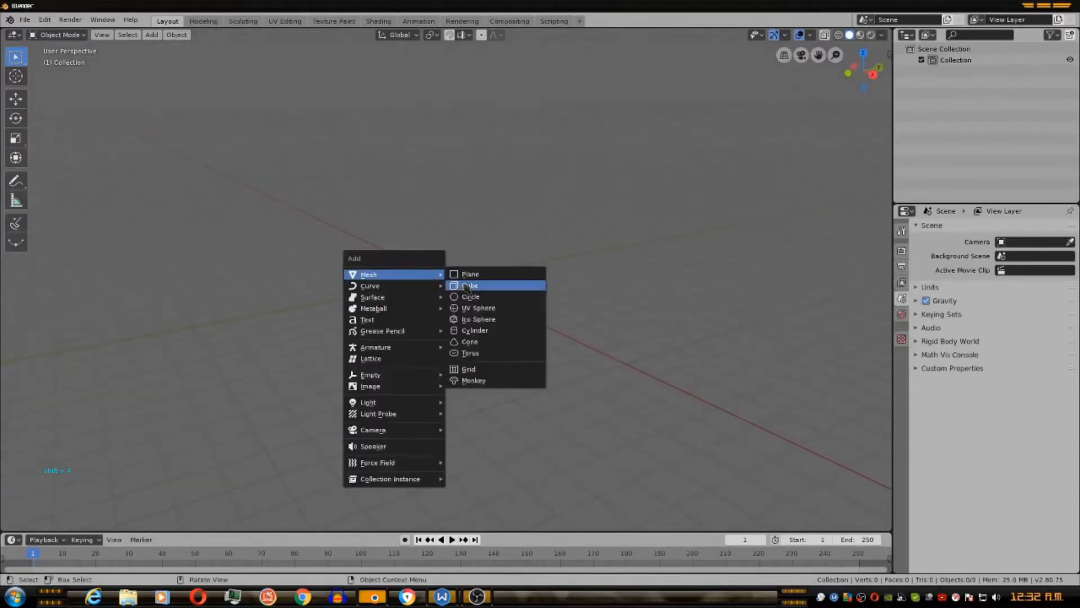
Add a new cube mesh at the scene centre from the Add > Mesh menu.
left_click(470, 286)
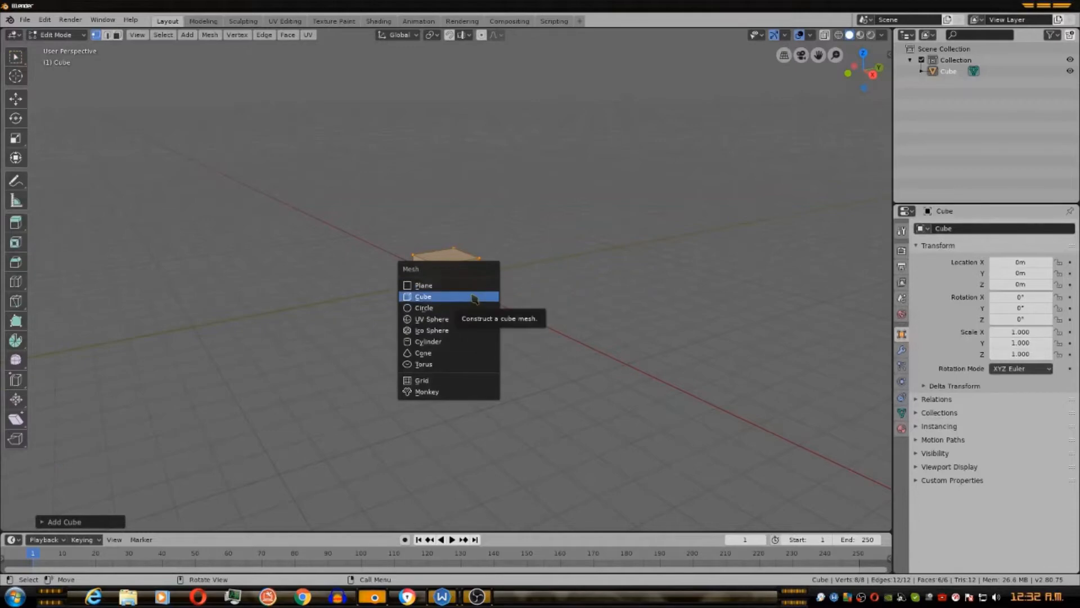
left_click(423, 296)
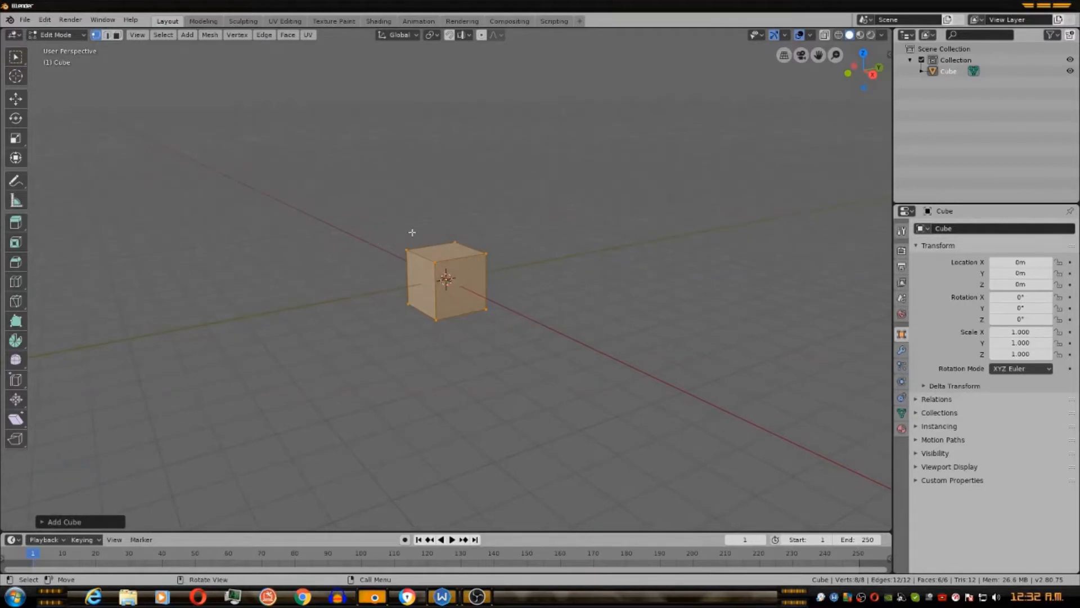
mouse_move(189, 114)
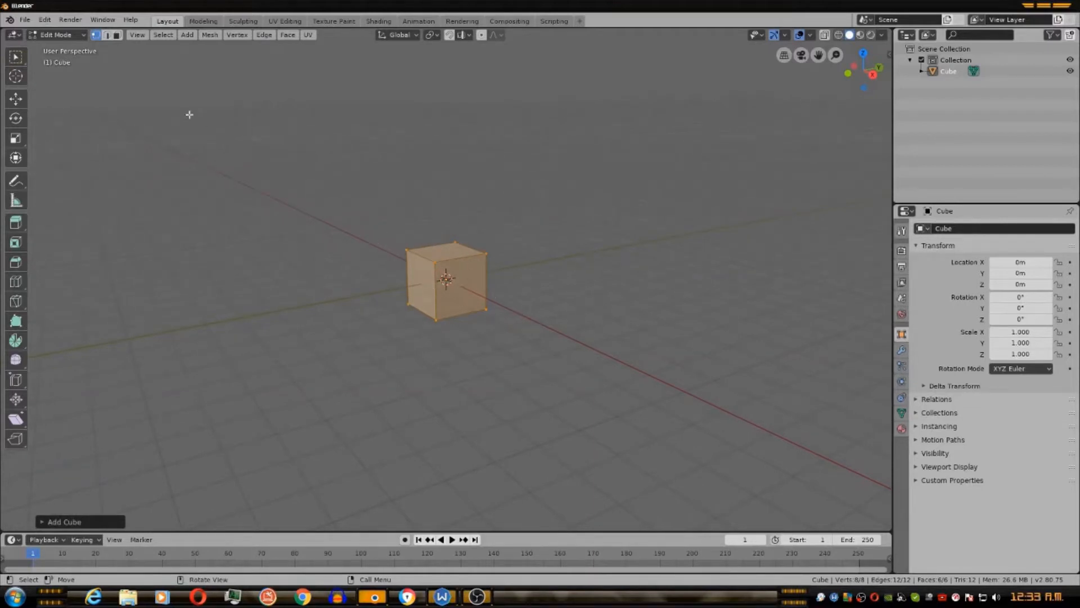
Return to Object Mode, then rotate, raise and scale the cube to about 1.98.
left_click(58, 33)
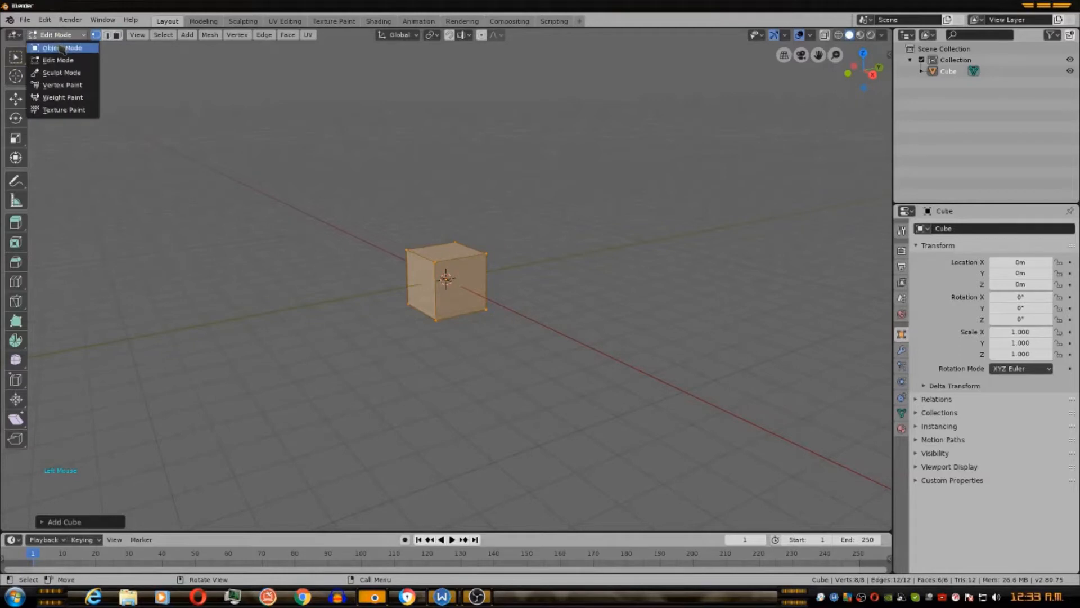
mouse_move(58, 96)
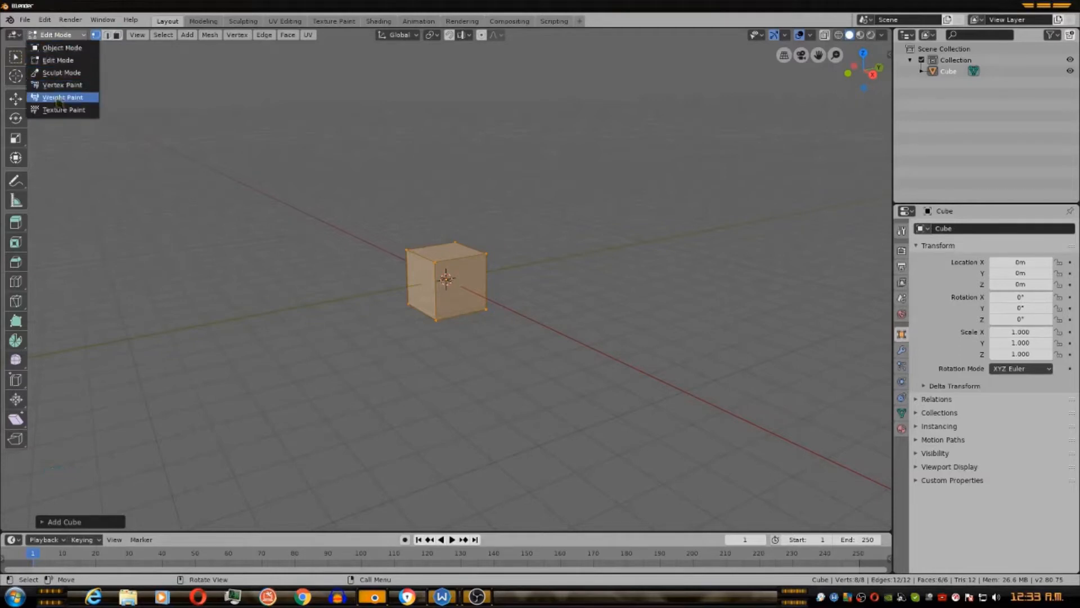
left_click(56, 48)
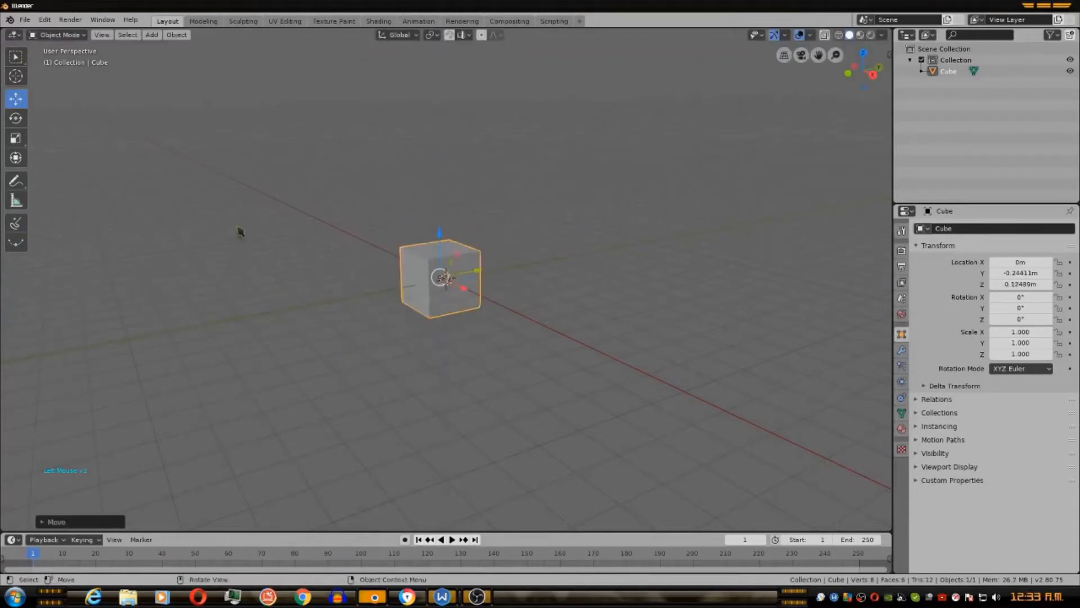
left_click(14, 119)
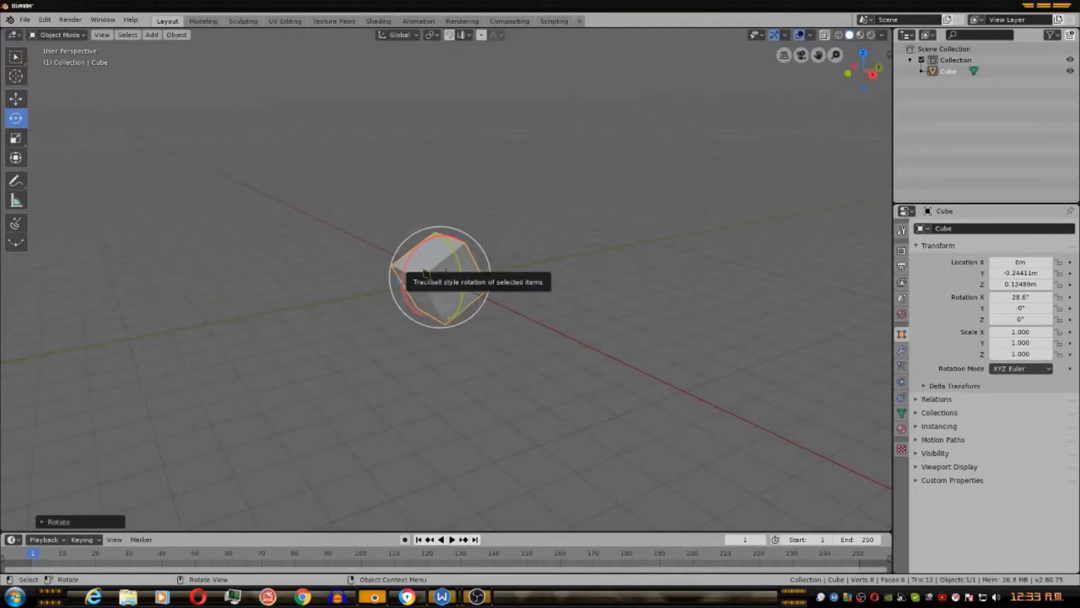
mouse_move(564, 285)
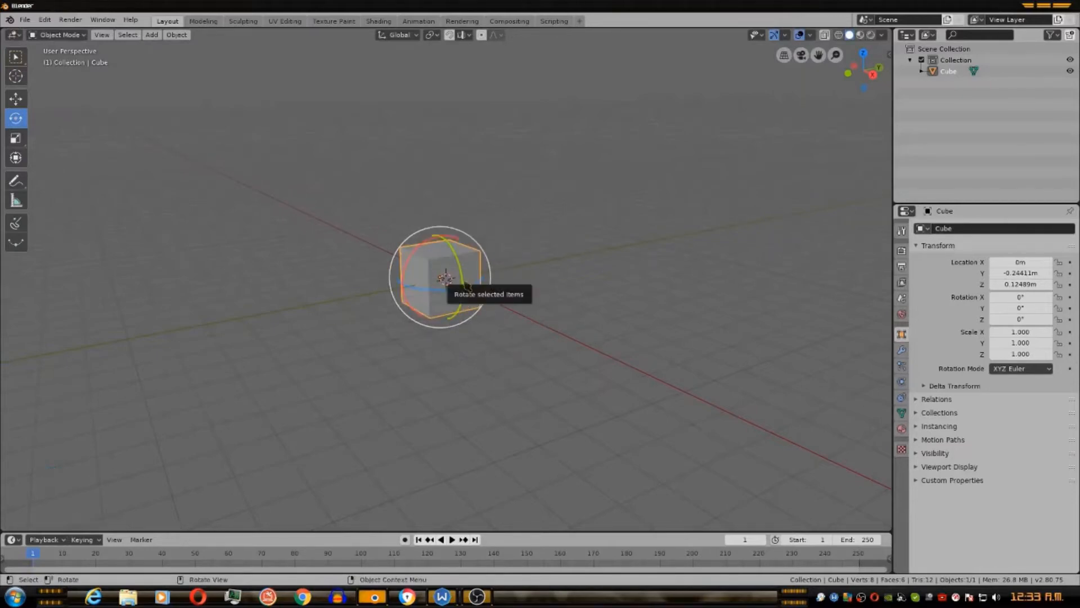
left_click(43, 18)
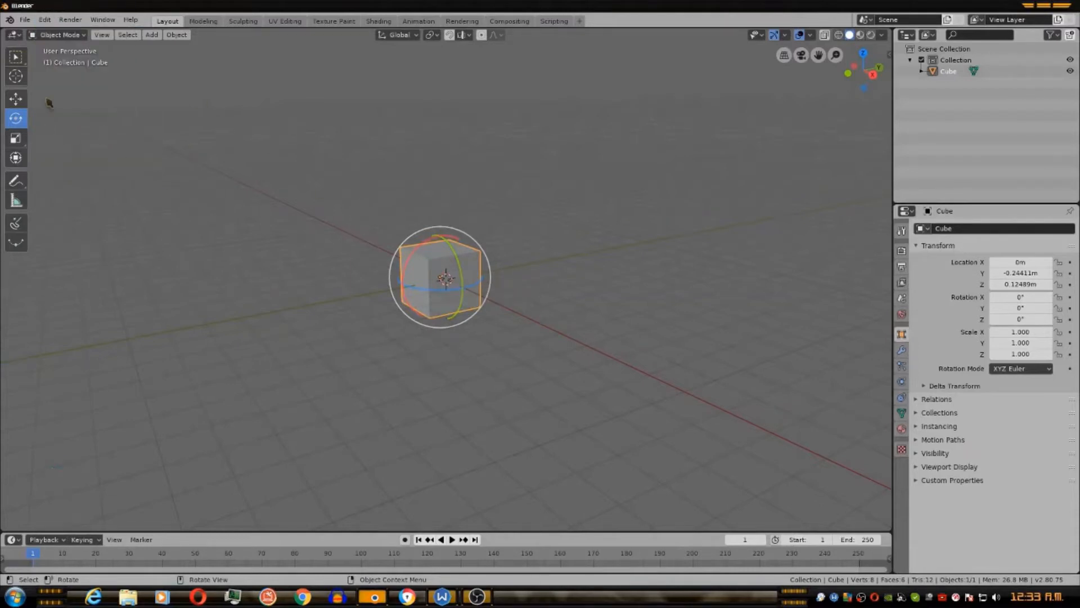
mouse_move(16, 138)
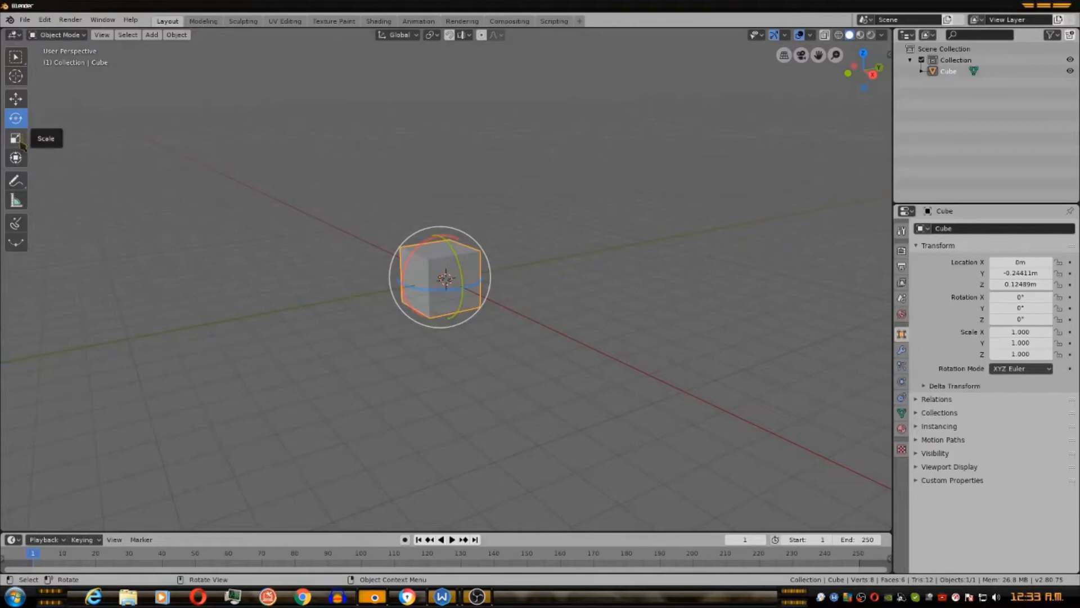
left_click_drag(446, 277, 617, 268)
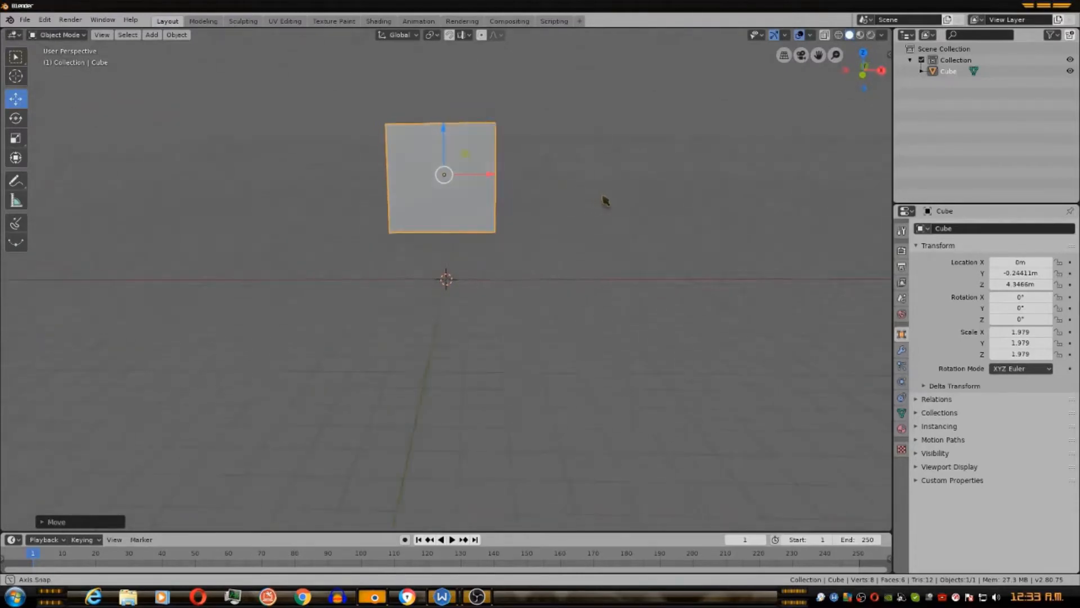
Enter Edit Mode and add horizontal loop cuts around the cube.
left_click(58, 35)
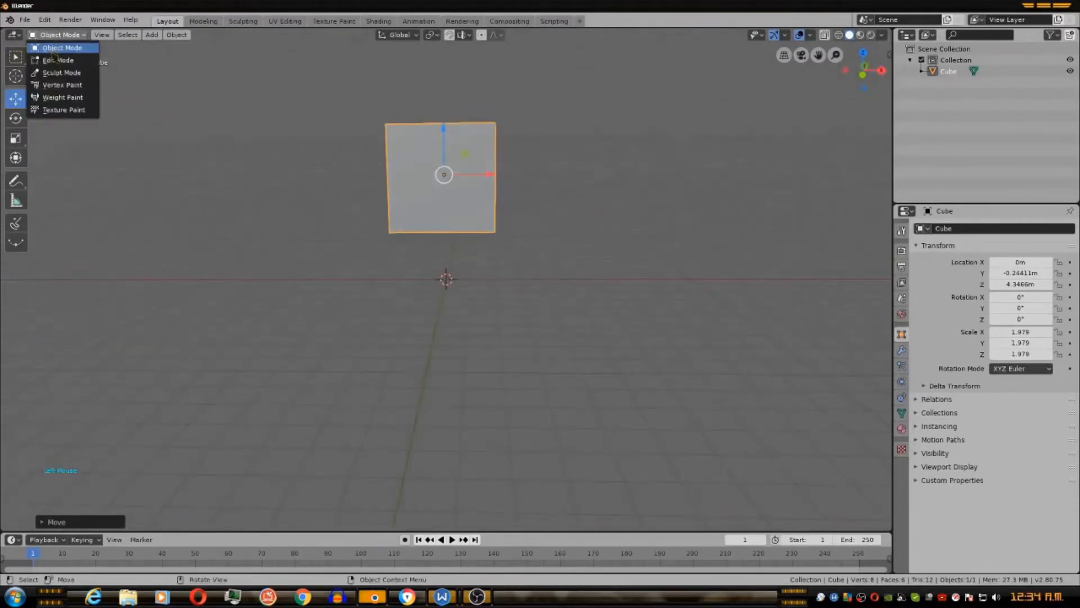
left_click(56, 59)
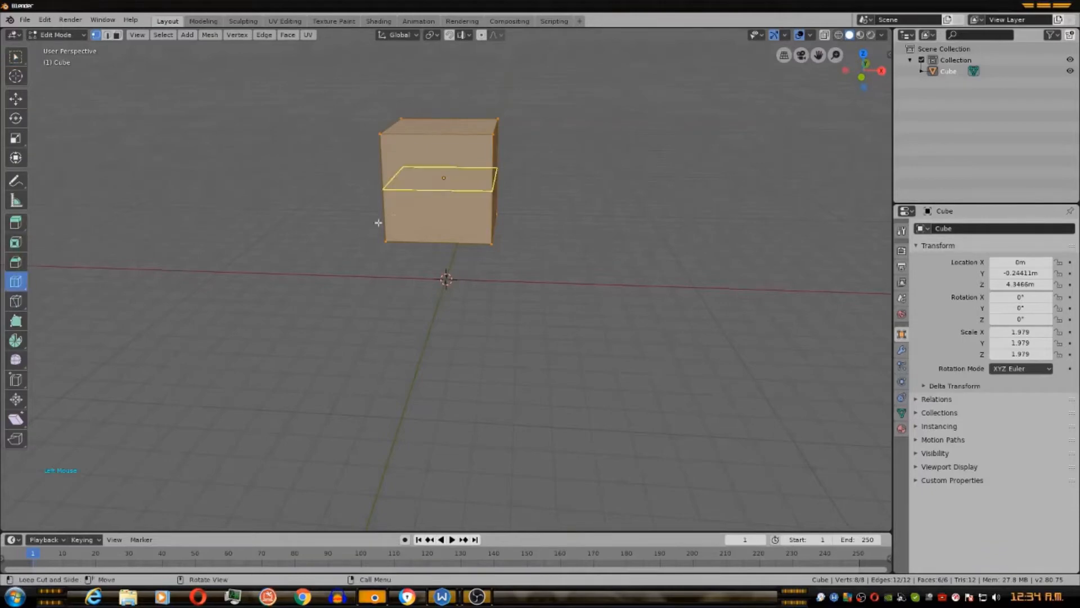
left_click(443, 176)
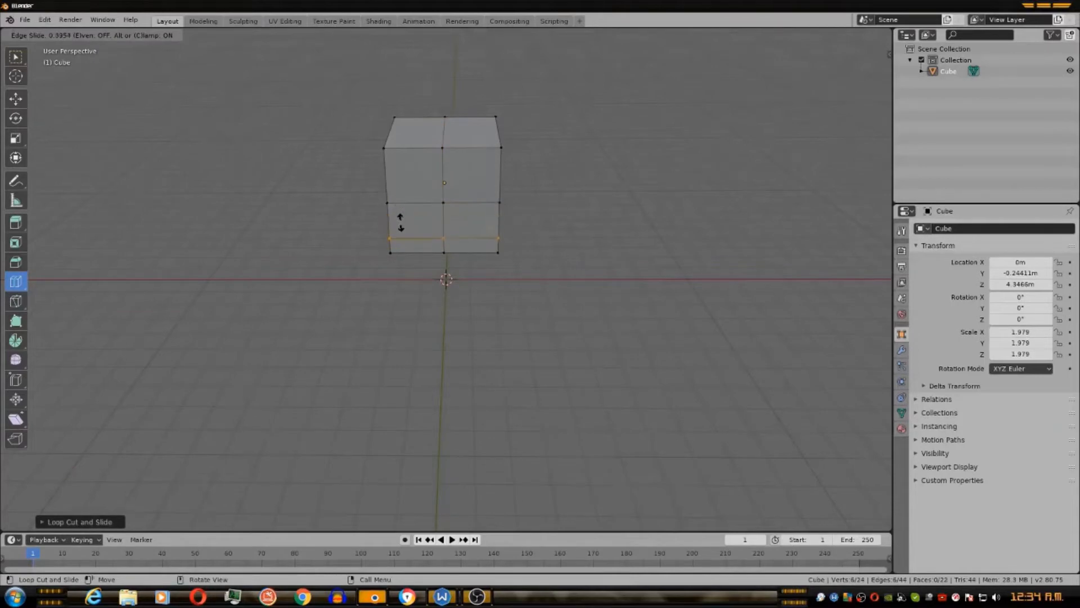
left_click(401, 236)
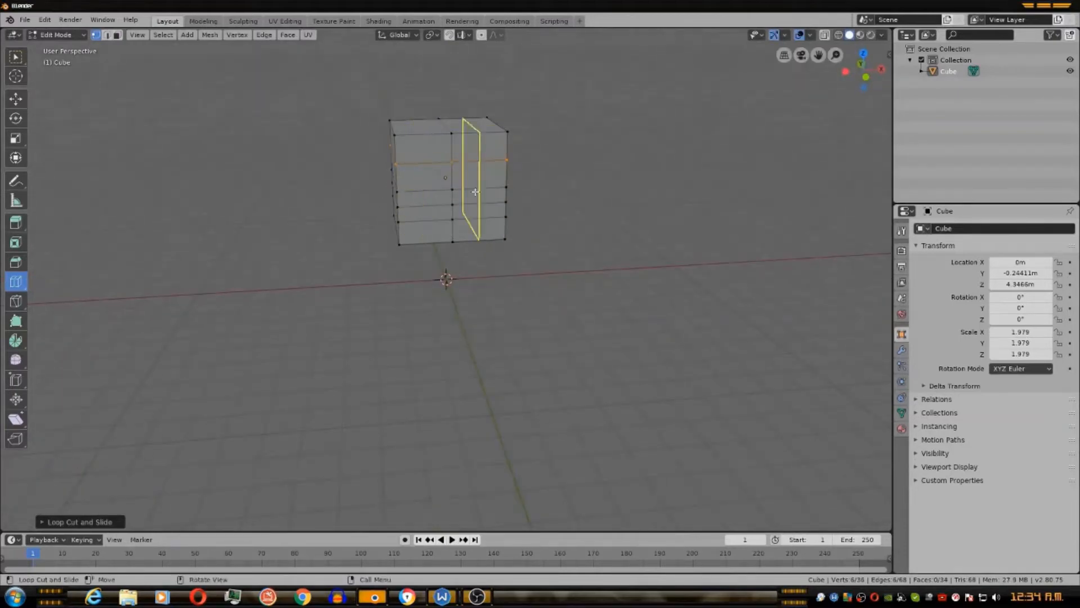
Subdivide the whole cube mesh into a dense grid via the vertex context menu.
right_click(474, 193)
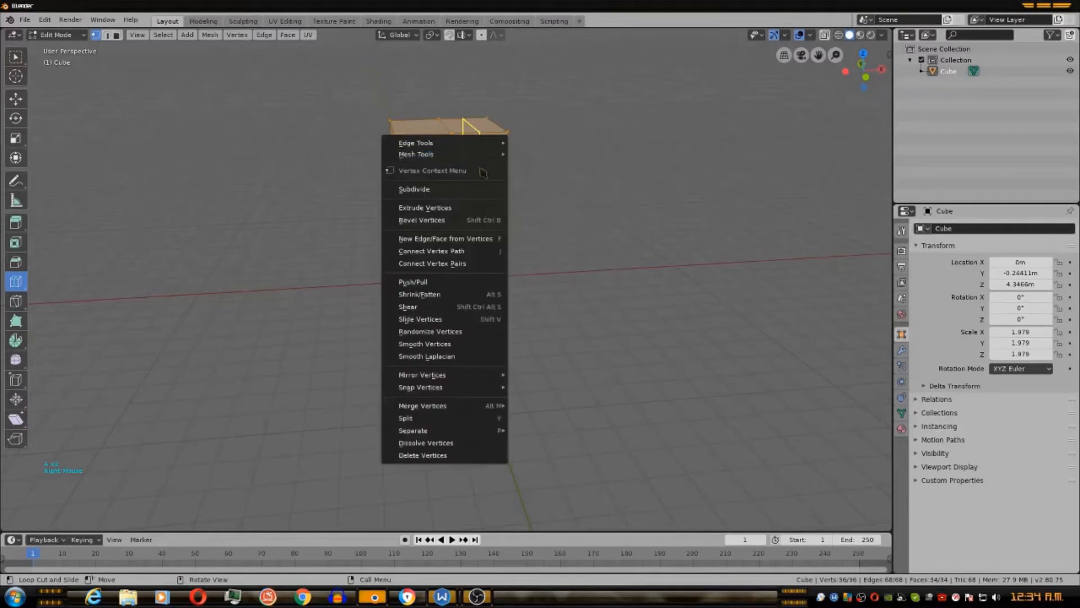
left_click(414, 189)
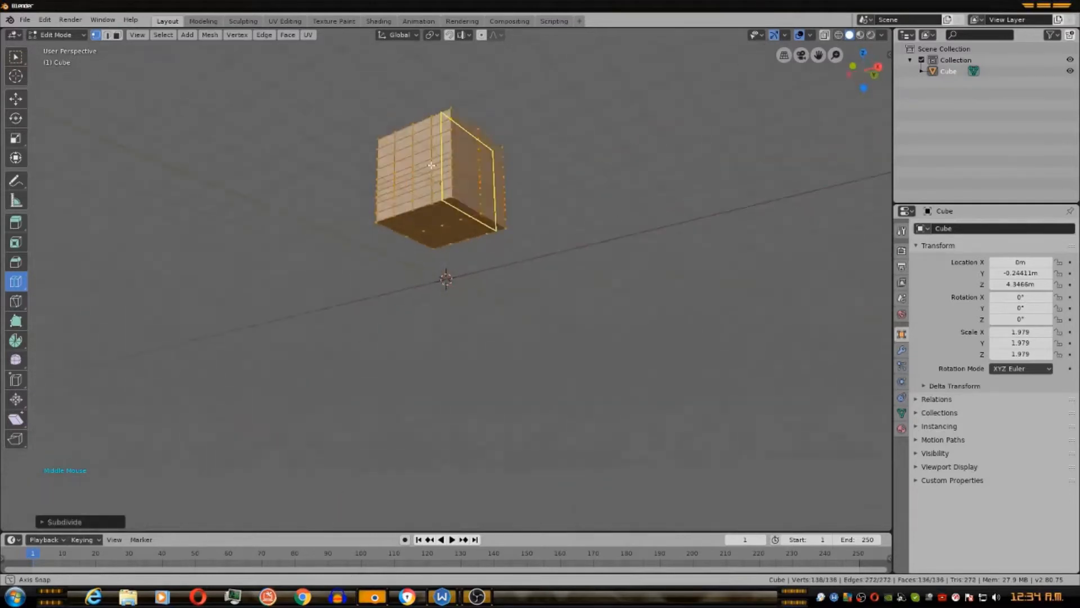
left_click_drag(431, 165, 517, 195)
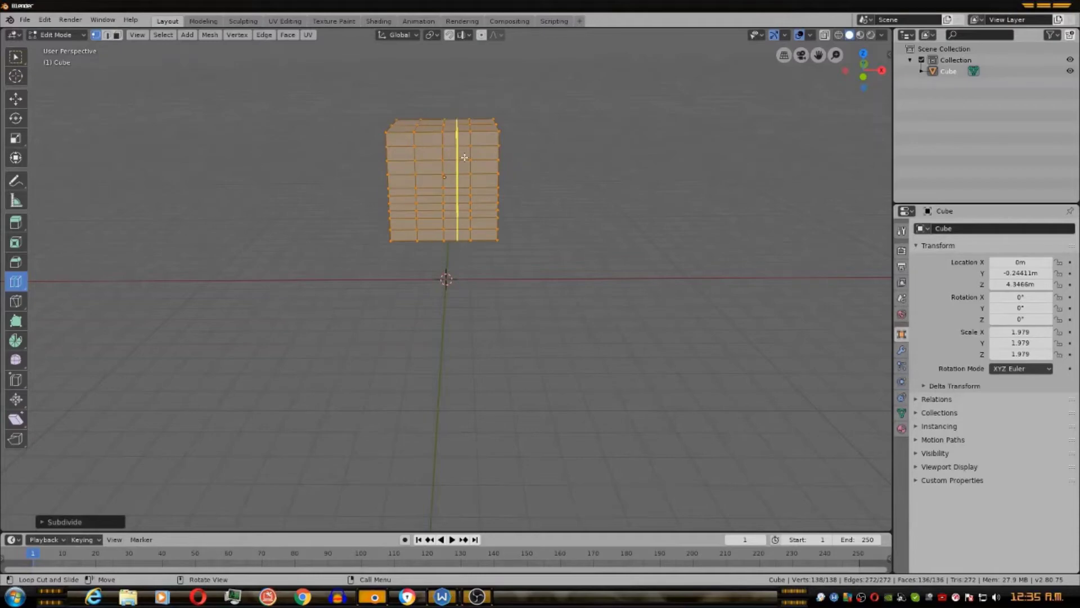
Smooth the cube's vertices from the vertex context menu and inspect the rounded result.
right_click(444, 158)
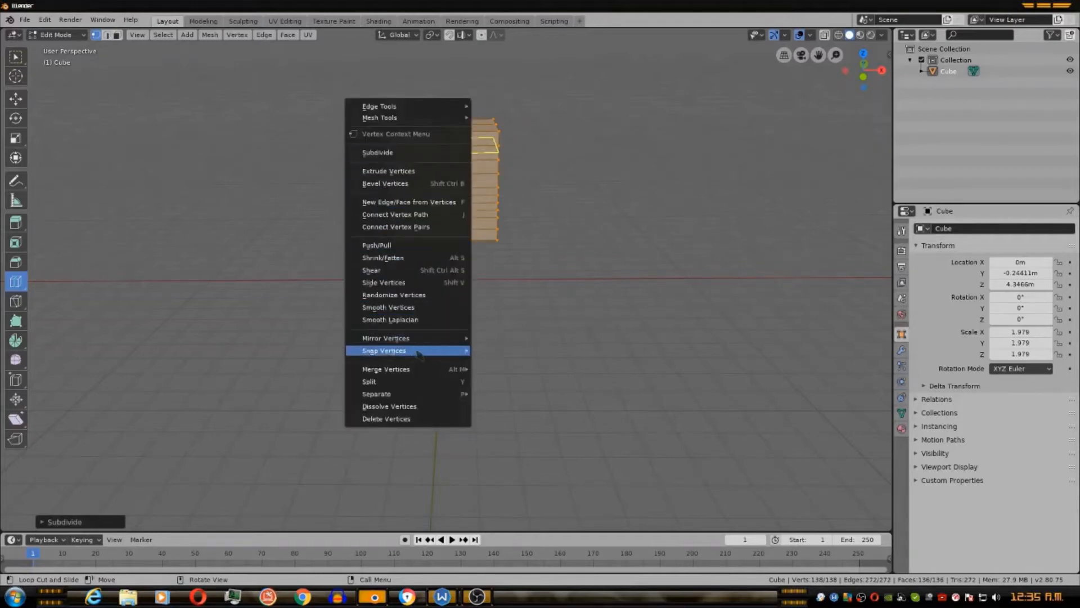
mouse_move(412, 372)
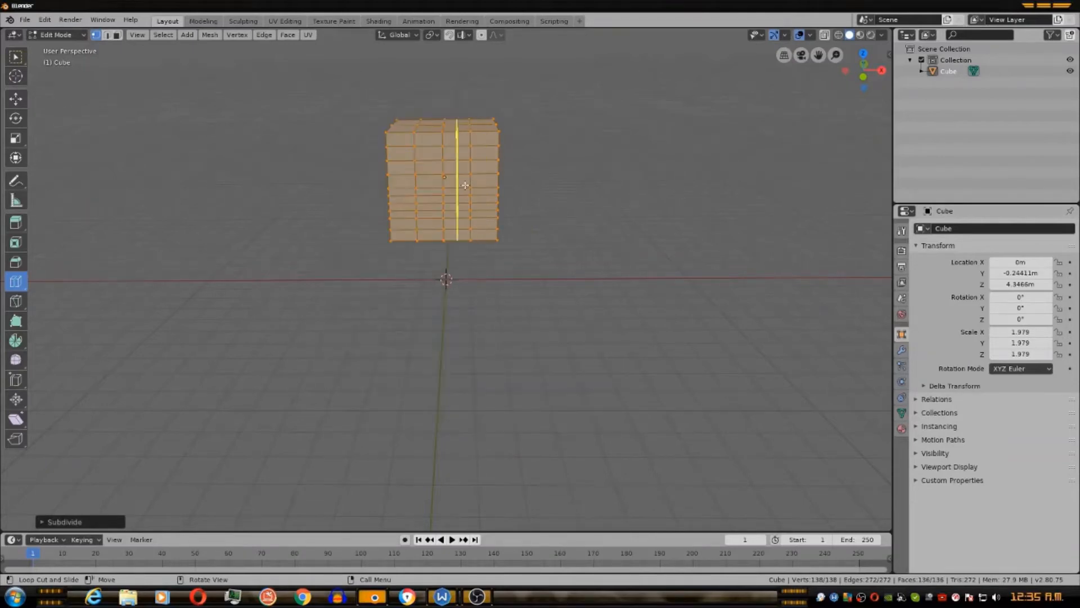
right_click(463, 185)
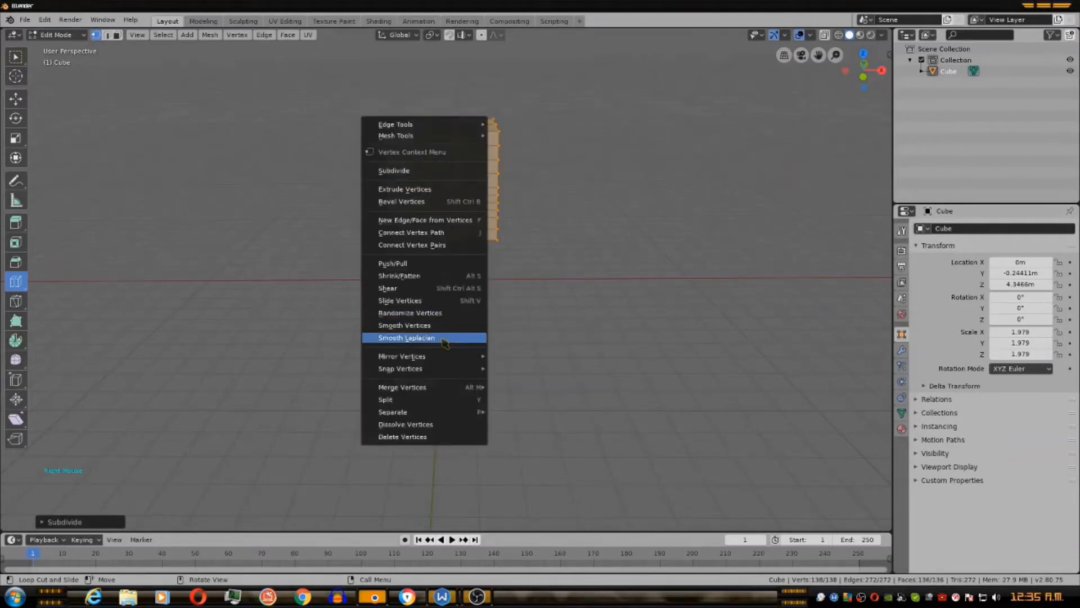
left_click(406, 337)
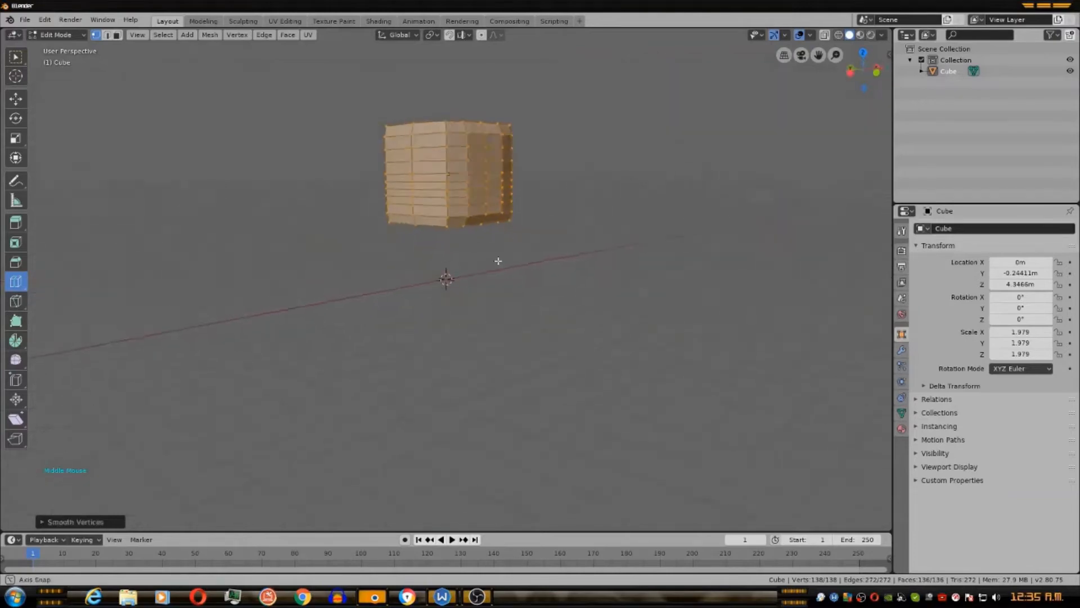
left_click_drag(498, 260, 363, 273)
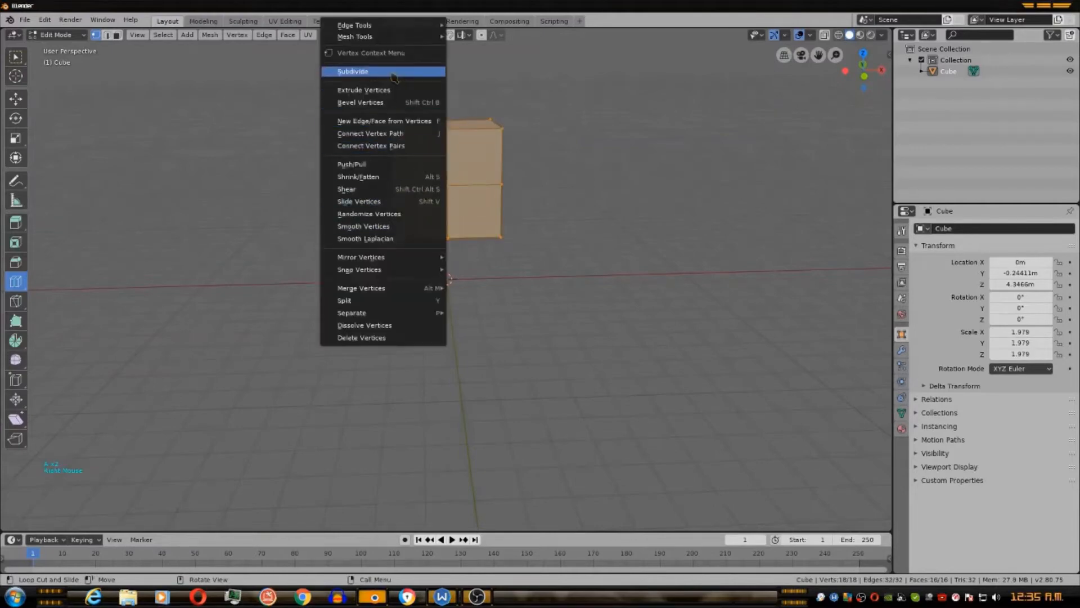
Subdivide the cube again into an even four-by-four face grid per side.
left_click(352, 72)
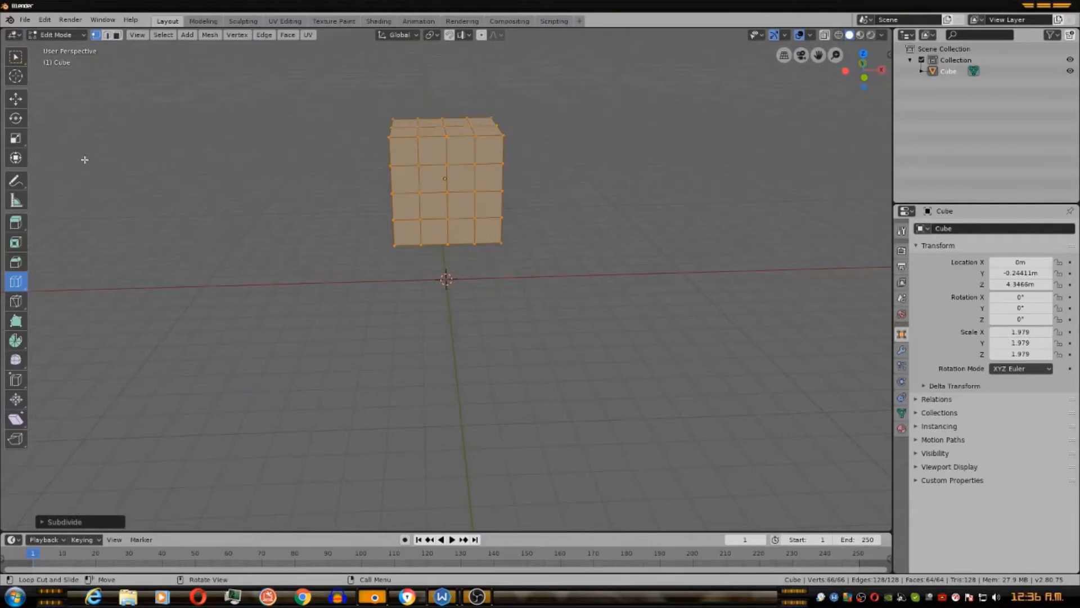
mouse_move(16, 200)
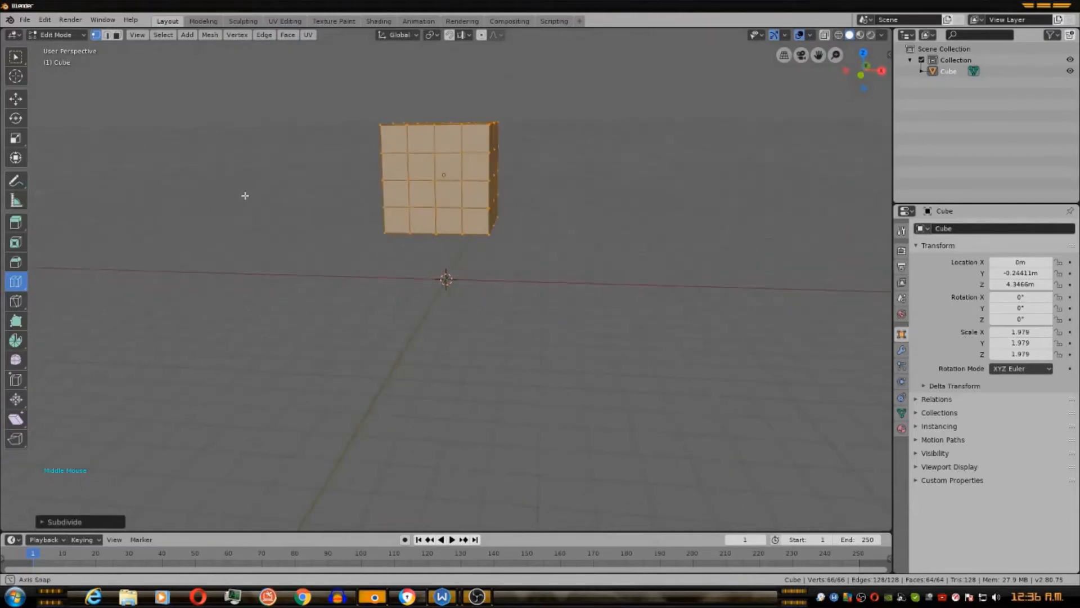
left_click_drag(244, 195, 170, 154)
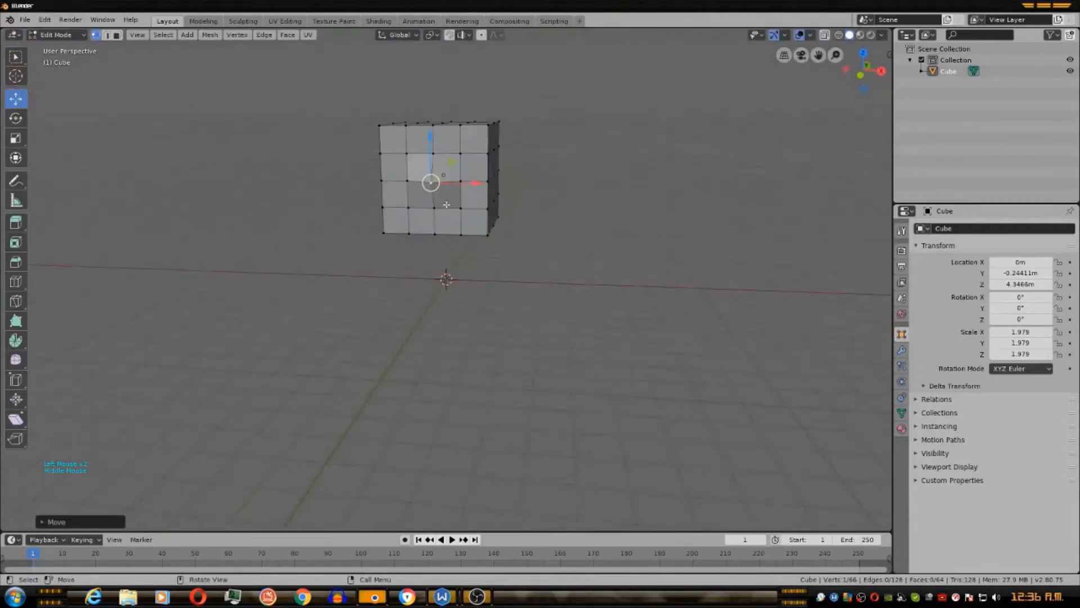
Push a front vertex inward and trim the mesh down to its right half.
left_click_drag(446, 207, 413, 183)
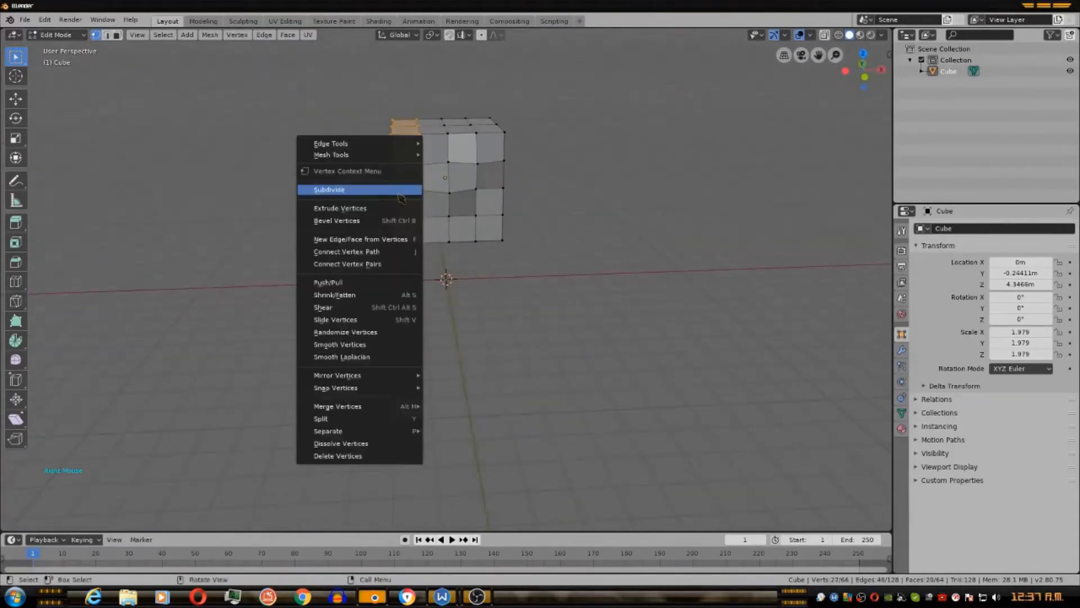
mouse_move(355, 307)
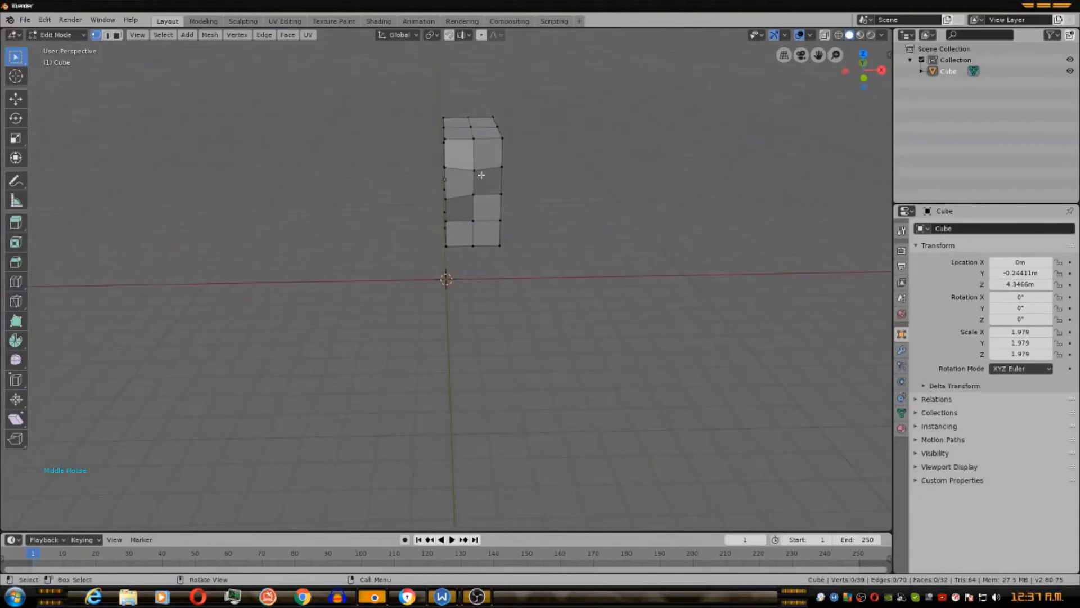
left_click_drag(481, 174, 519, 220)
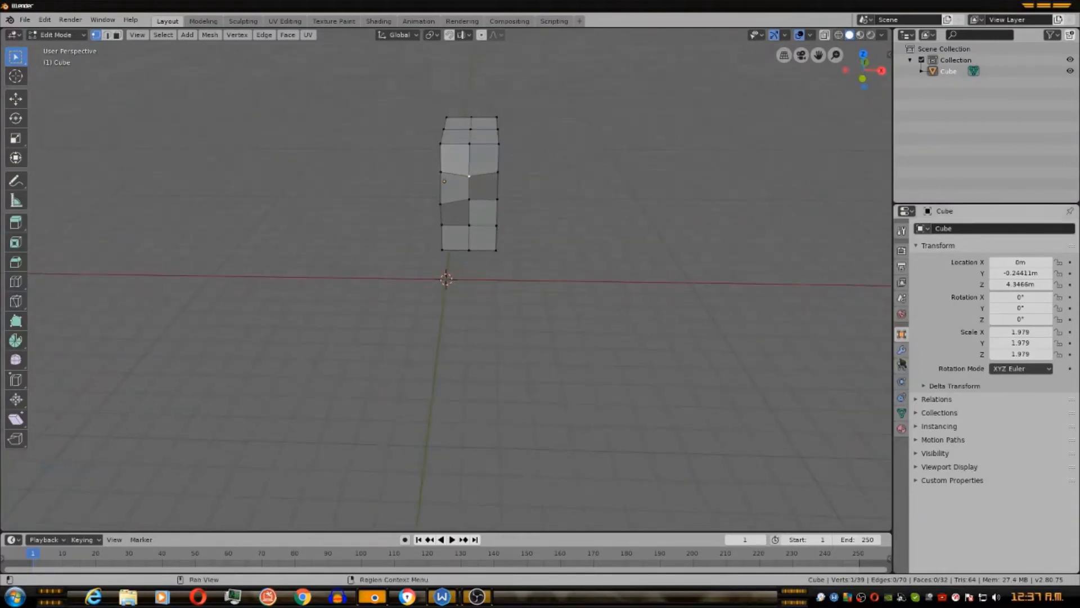
Add a Mirror modifier on X to reflect the half mesh into a full head block.
left_click(939, 228)
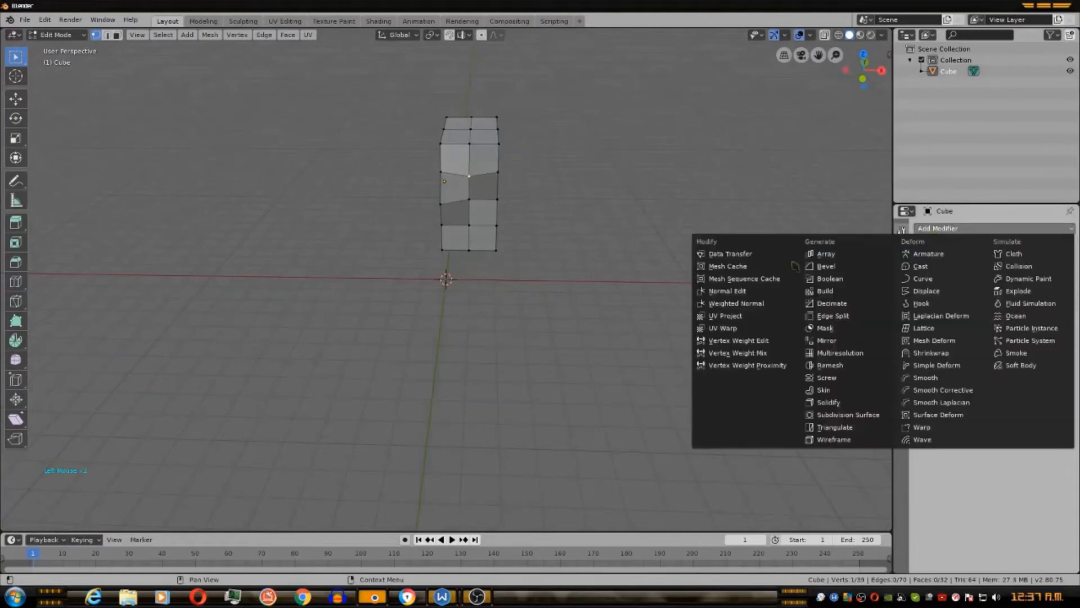
mouse_move(835, 274)
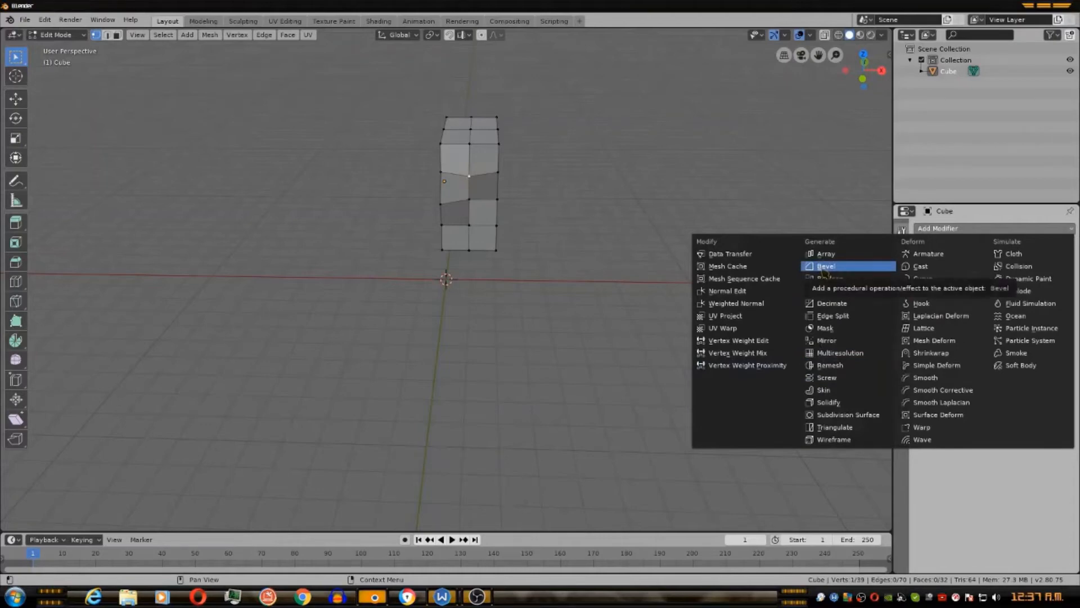
mouse_move(825, 340)
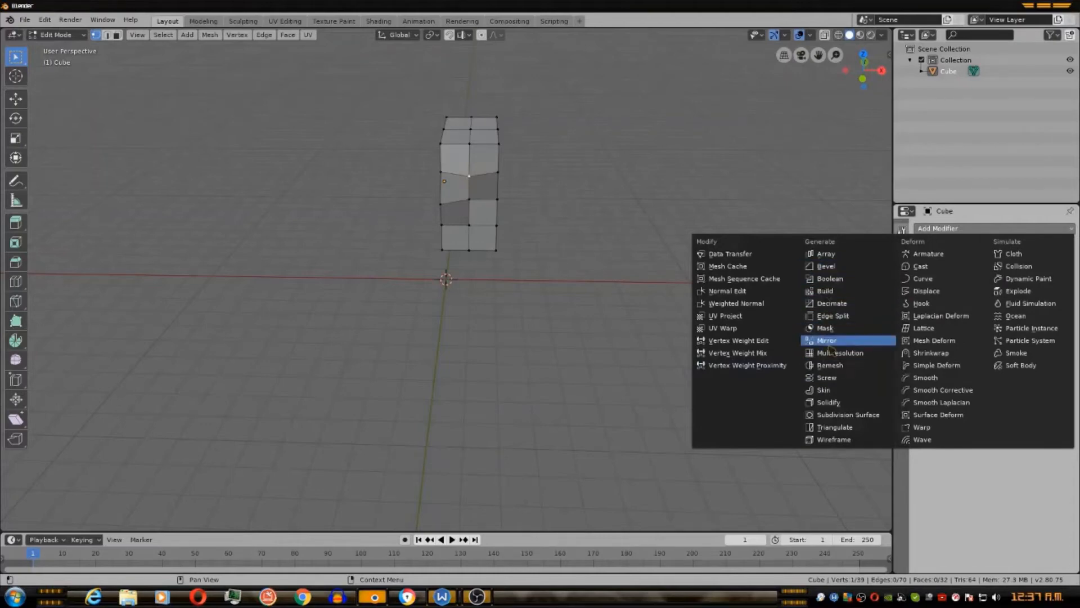
left_click(827, 340)
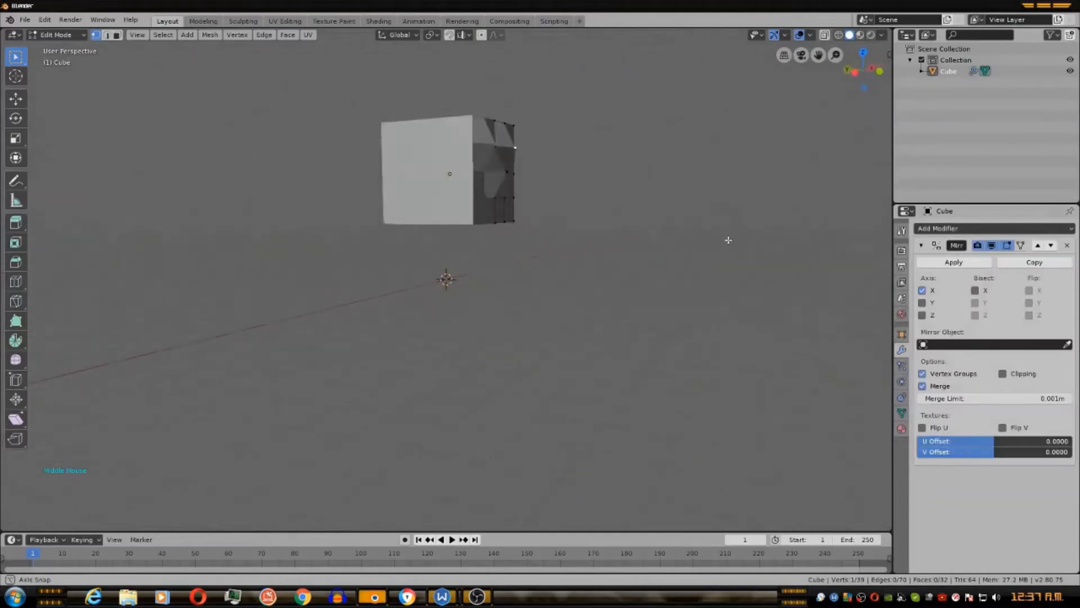
left_click_drag(728, 240, 623, 298)
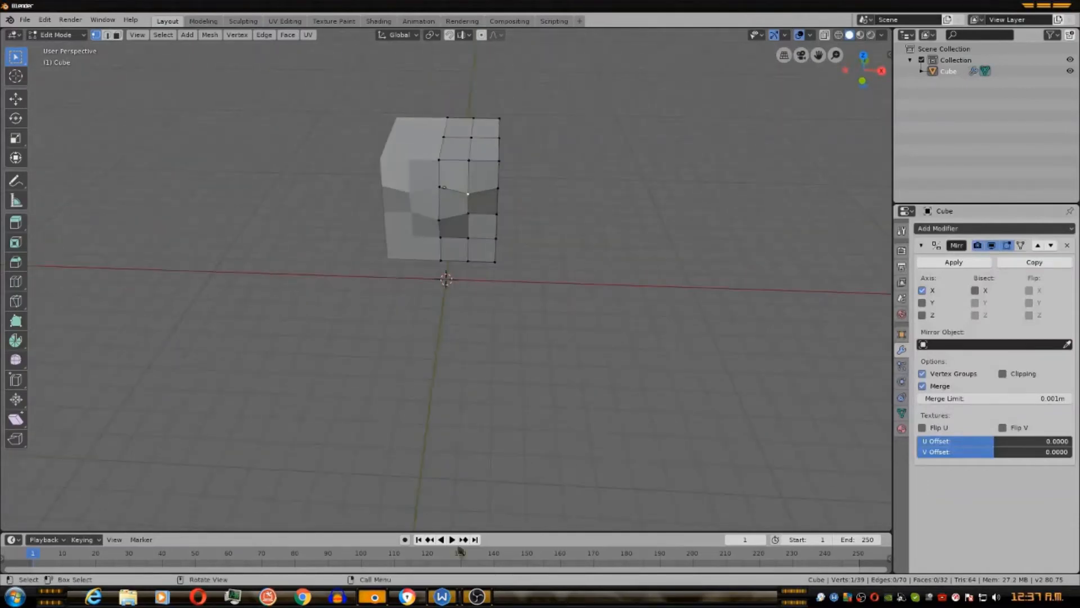
left_click_drag(446, 276, 627, 177)
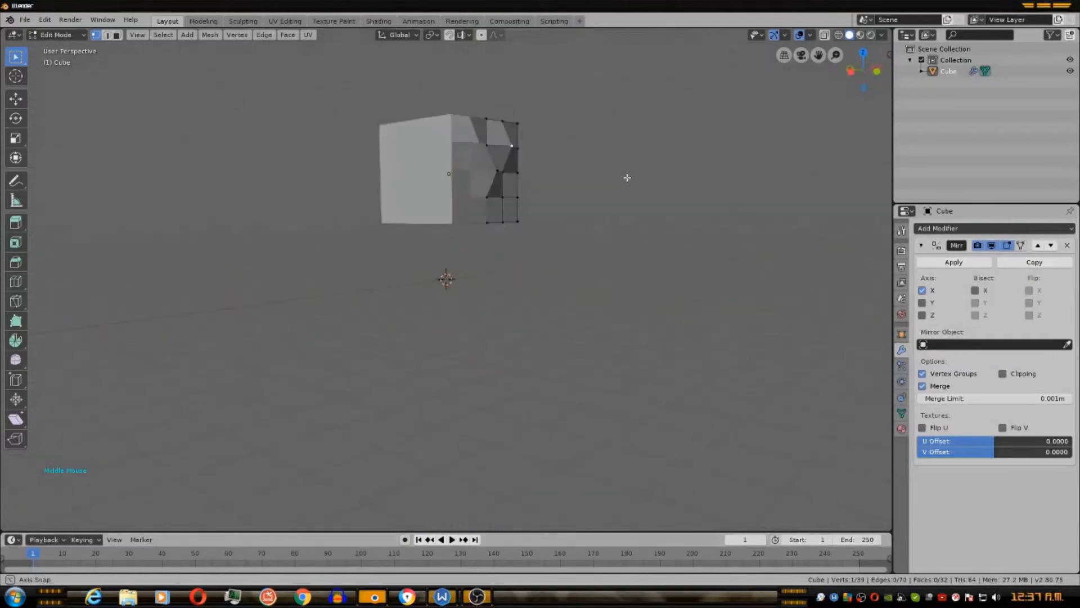
left_click_drag(626, 178, 542, 222)
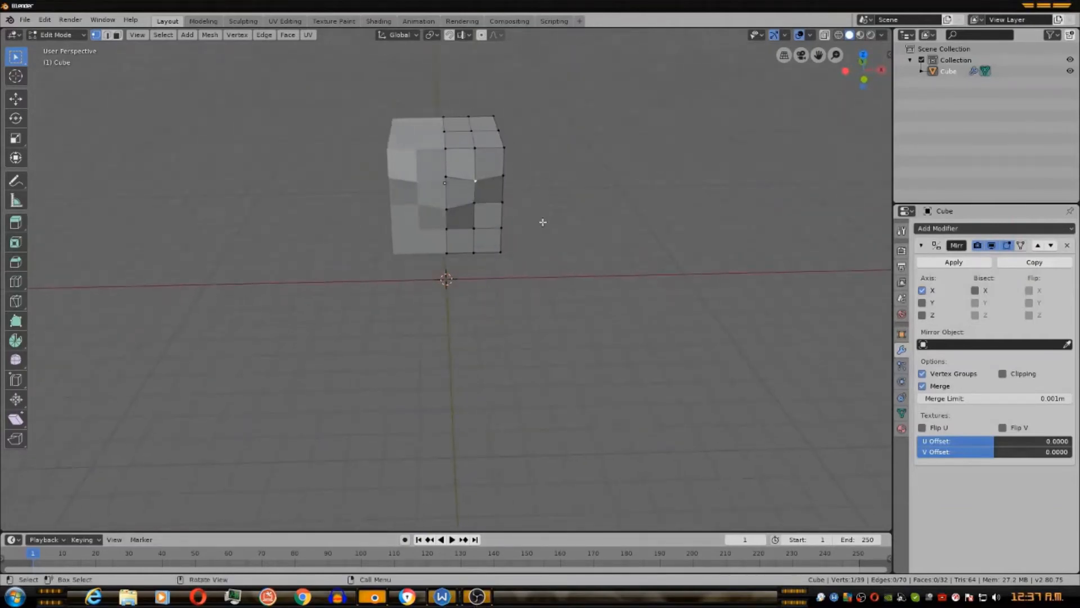
left_click_drag(542, 222, 517, 223)
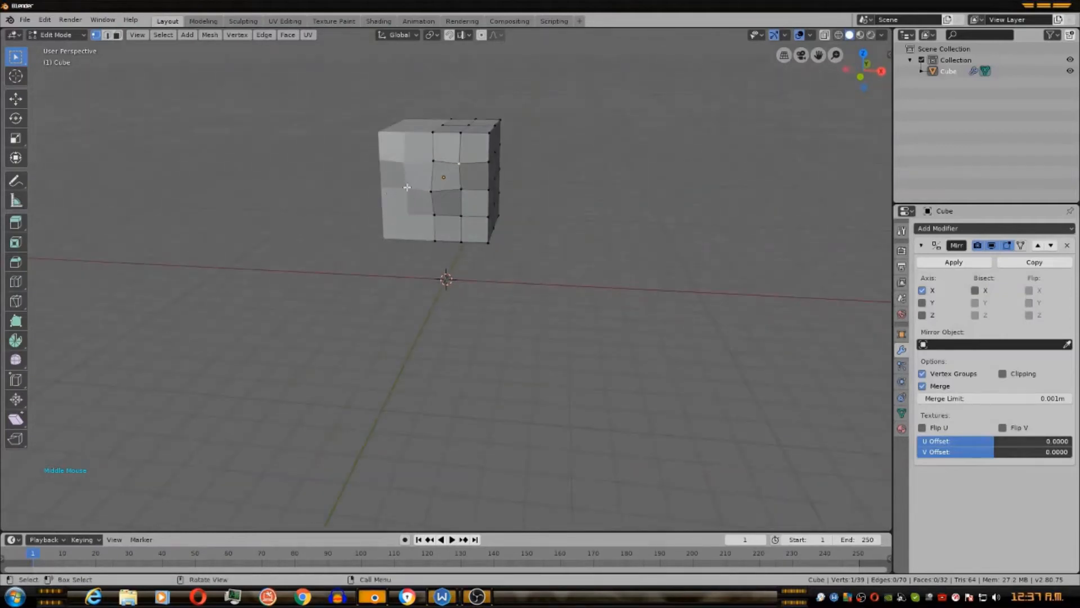
mouse_move(14, 58)
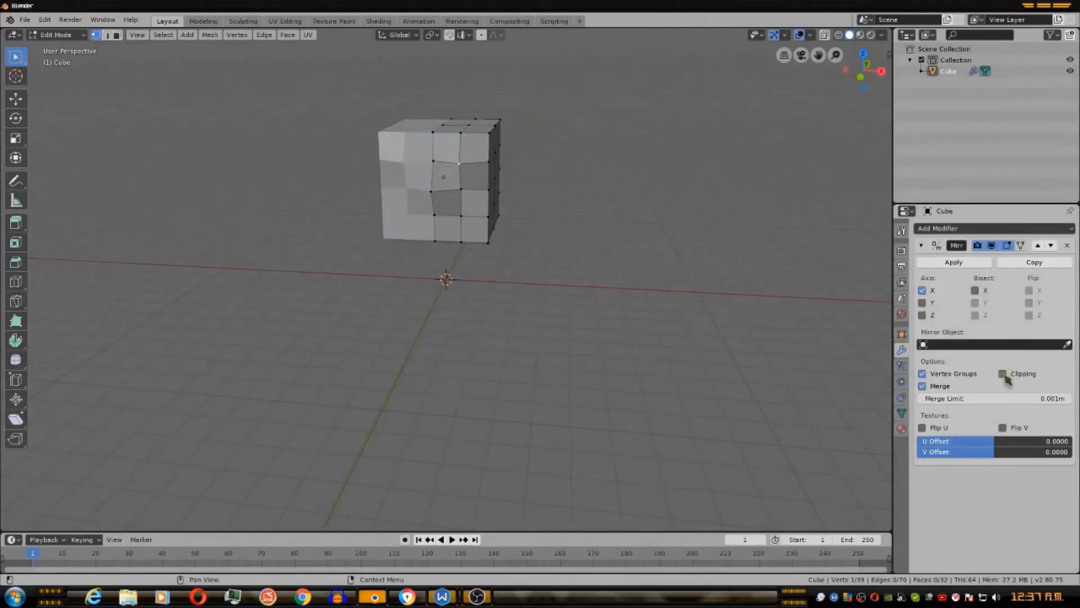
Enable Clipping and Merge on the Mirror modifier.
left_click(1001, 373)
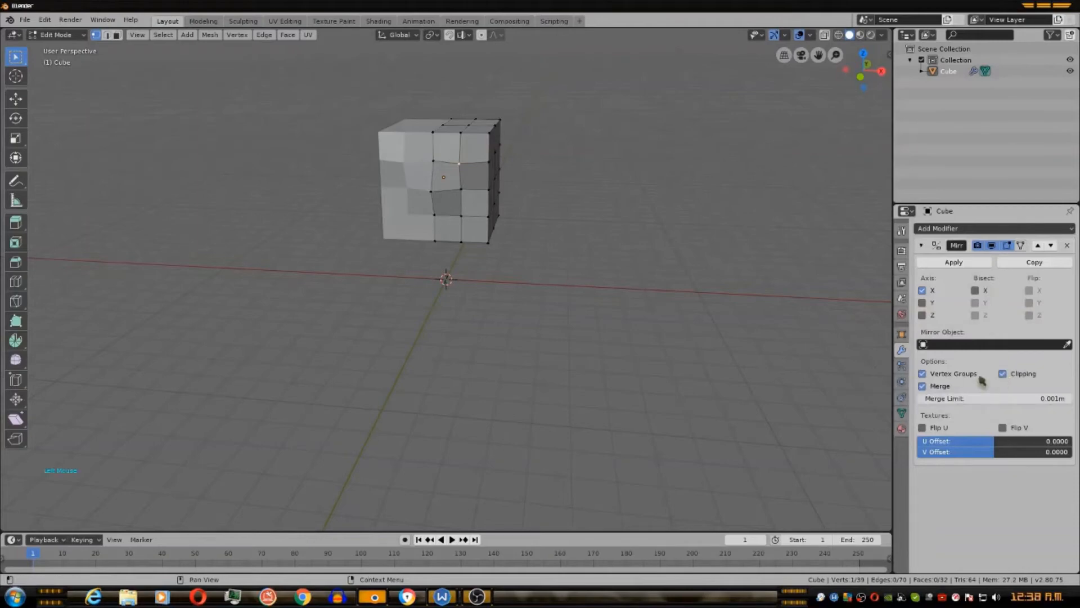
mouse_move(1003, 375)
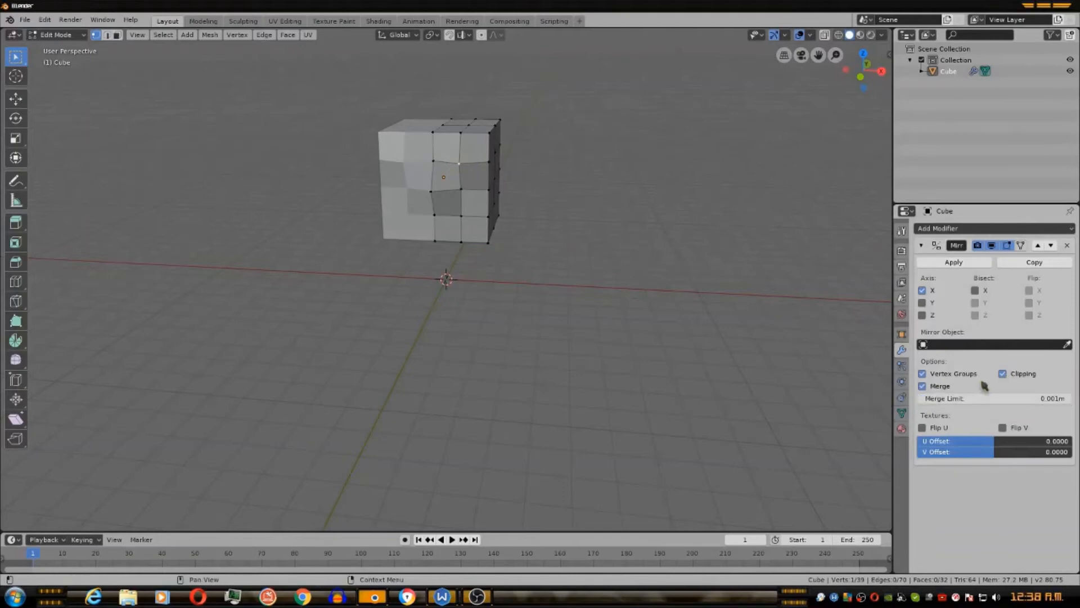
mouse_move(963, 378)
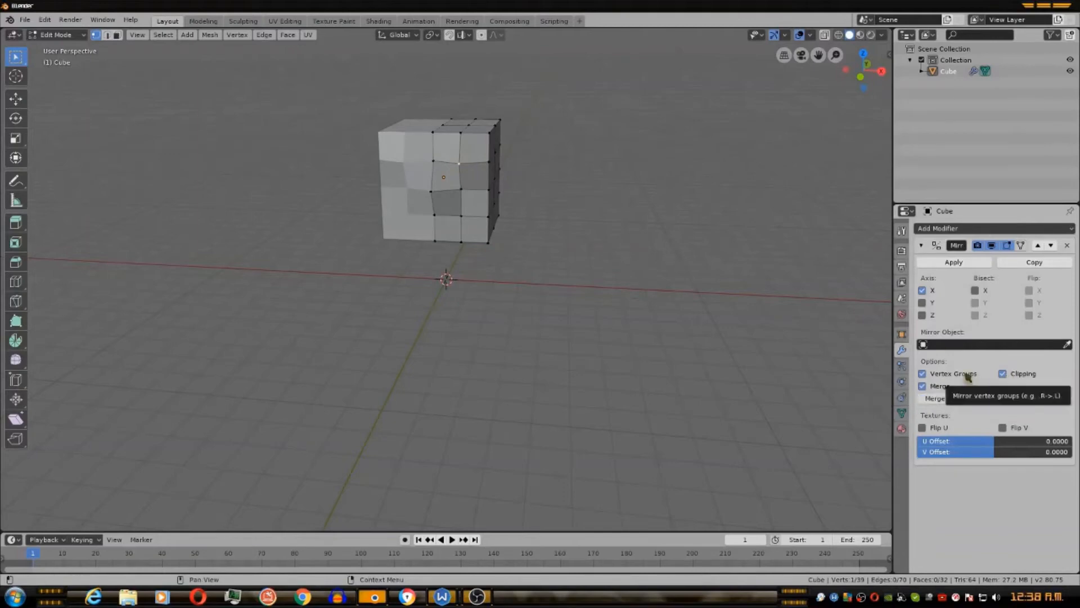
mouse_move(942, 388)
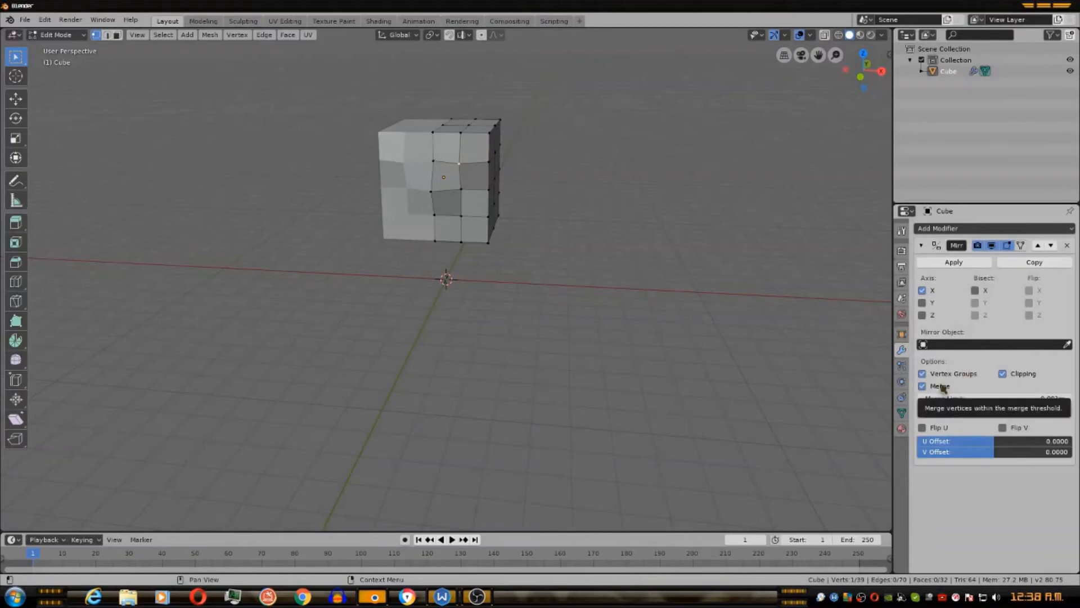
scroll("down", 3)
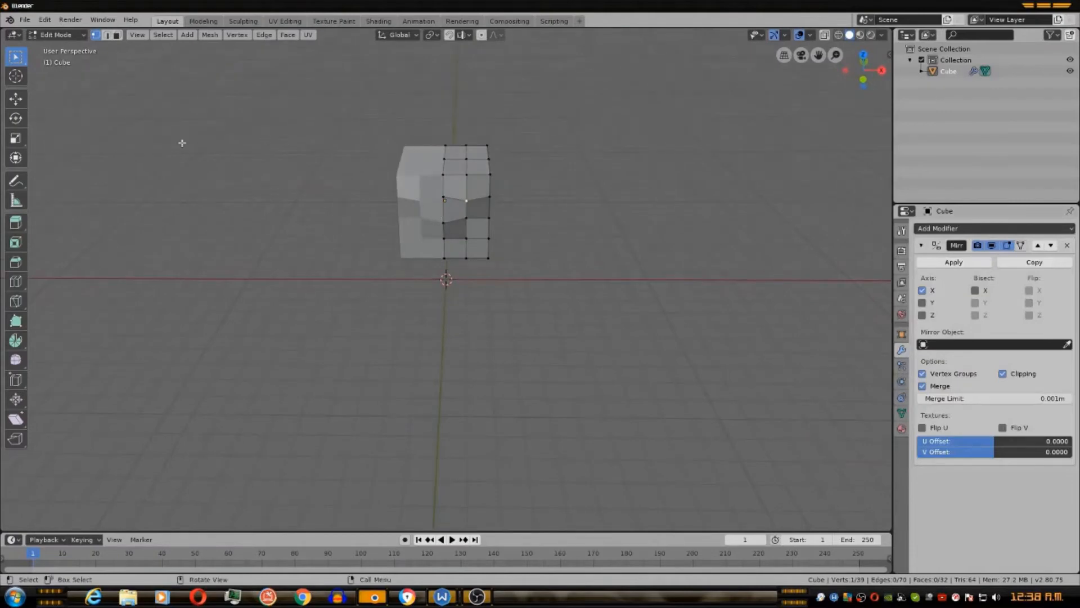
Select all vertices and add a vertical and a horizontal loop cut.
key("a")
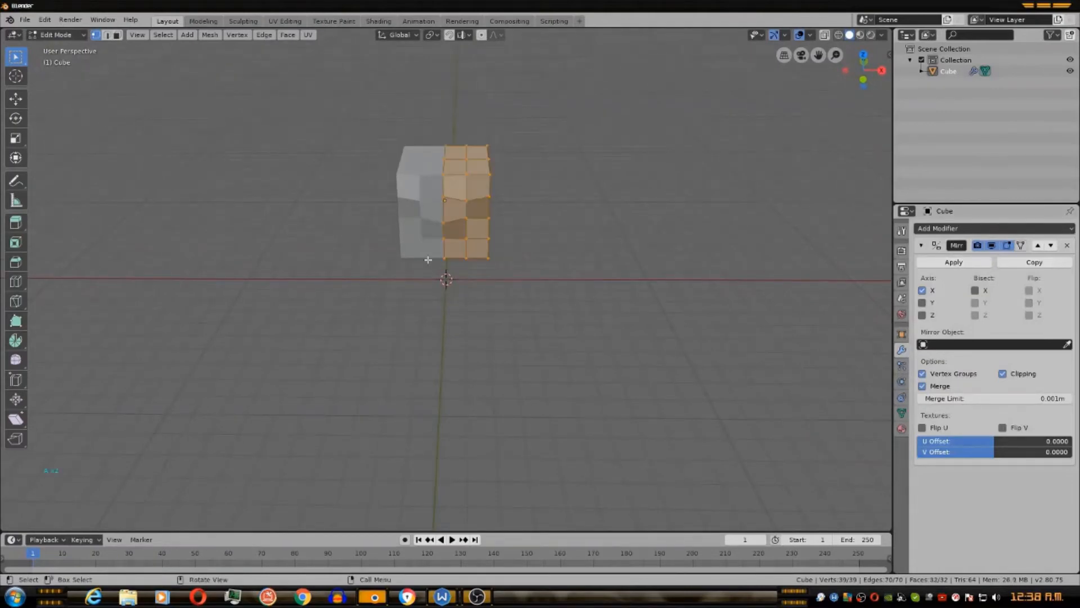
mouse_move(16, 281)
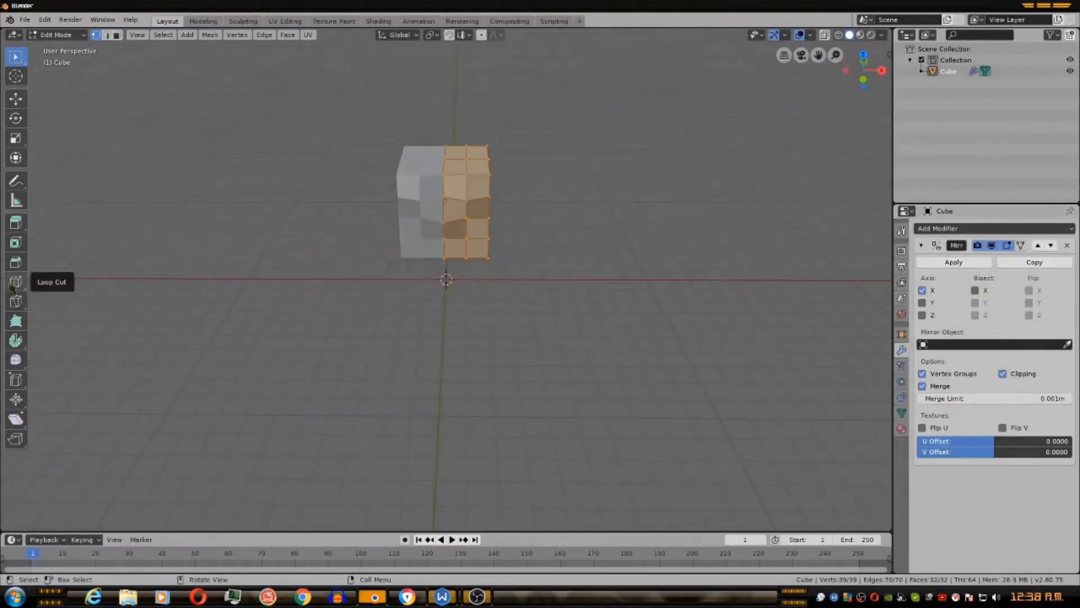
left_click(15, 281)
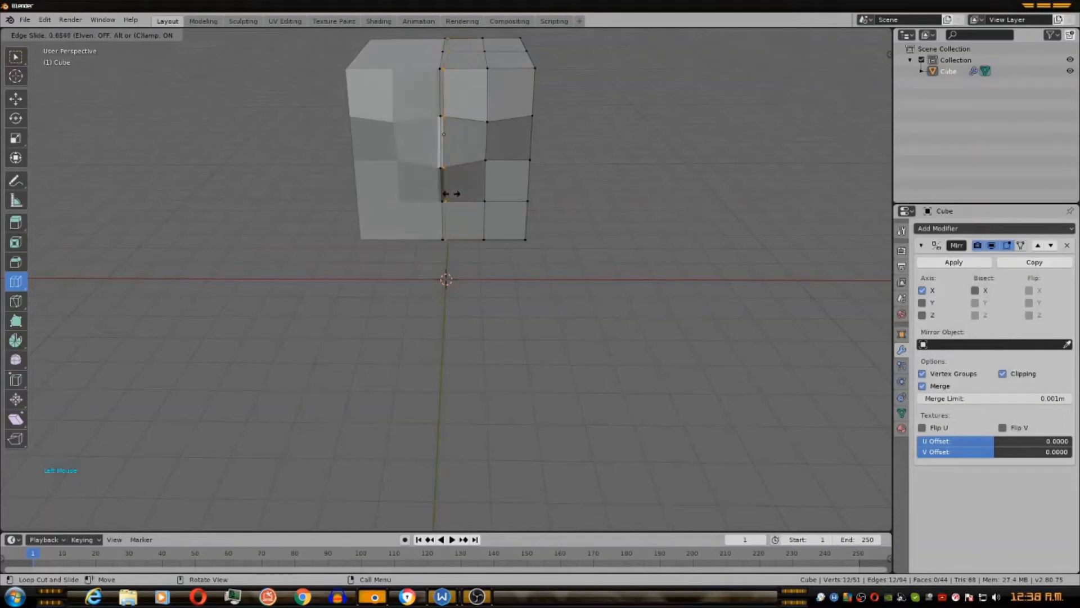
left_click(481, 198)
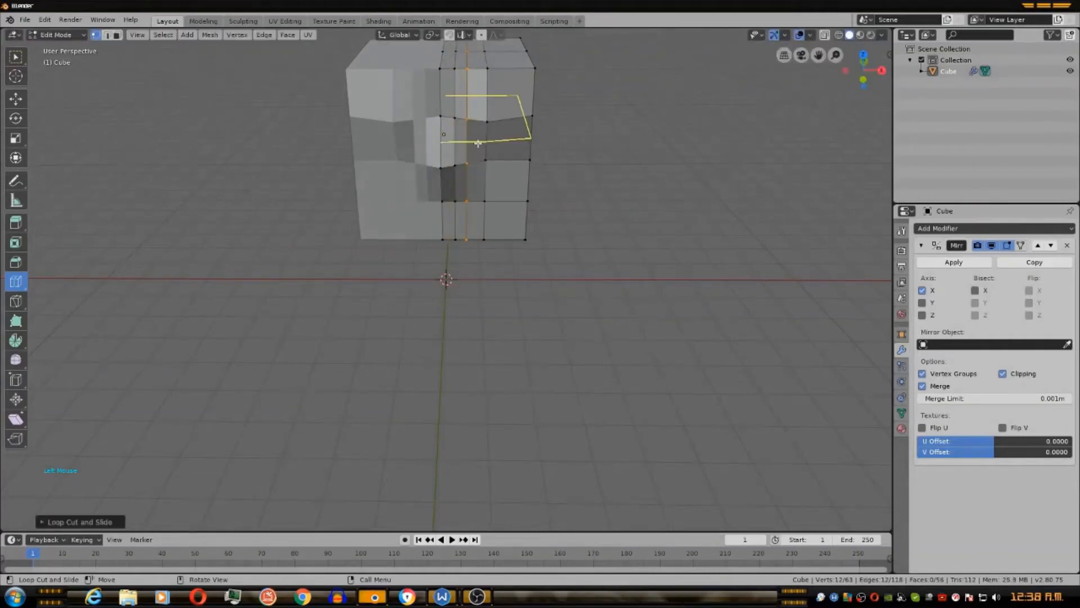
left_click(478, 113)
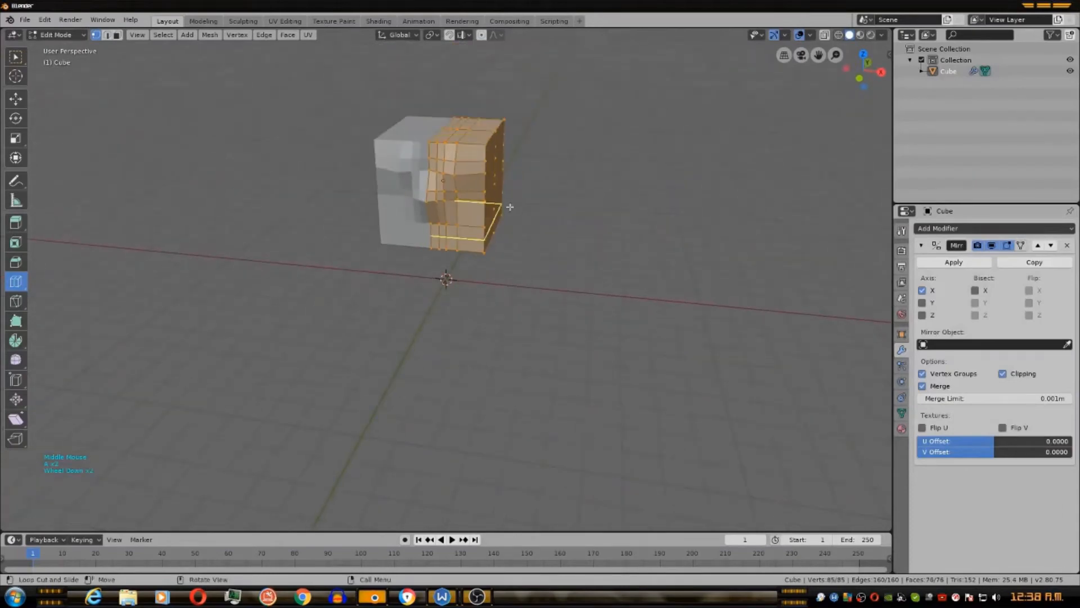
Smooth the selected vertices into a more rounded block.
right_click(510, 207)
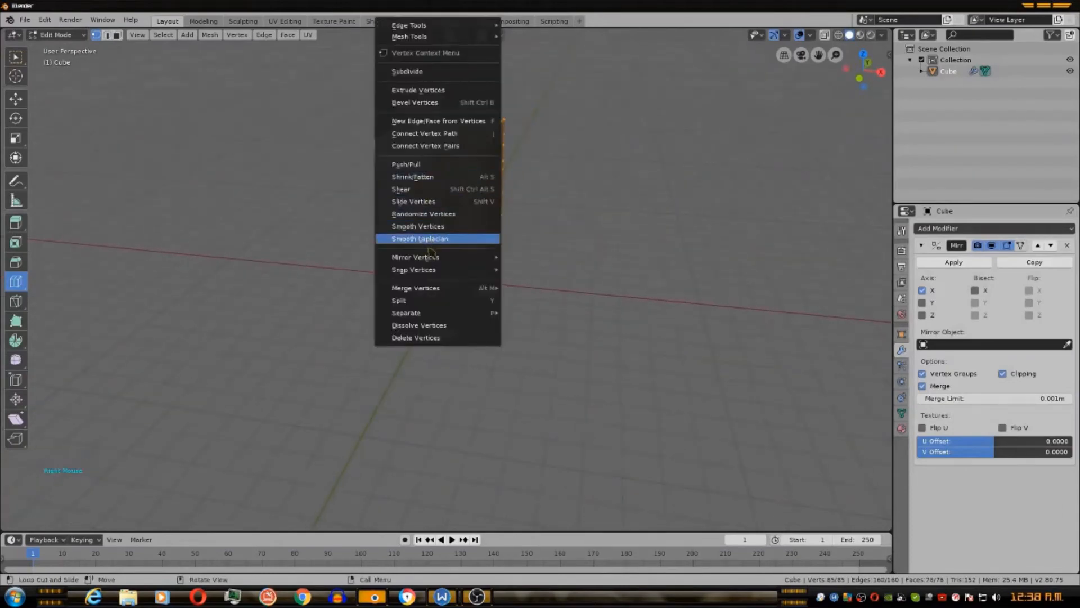
left_click(420, 238)
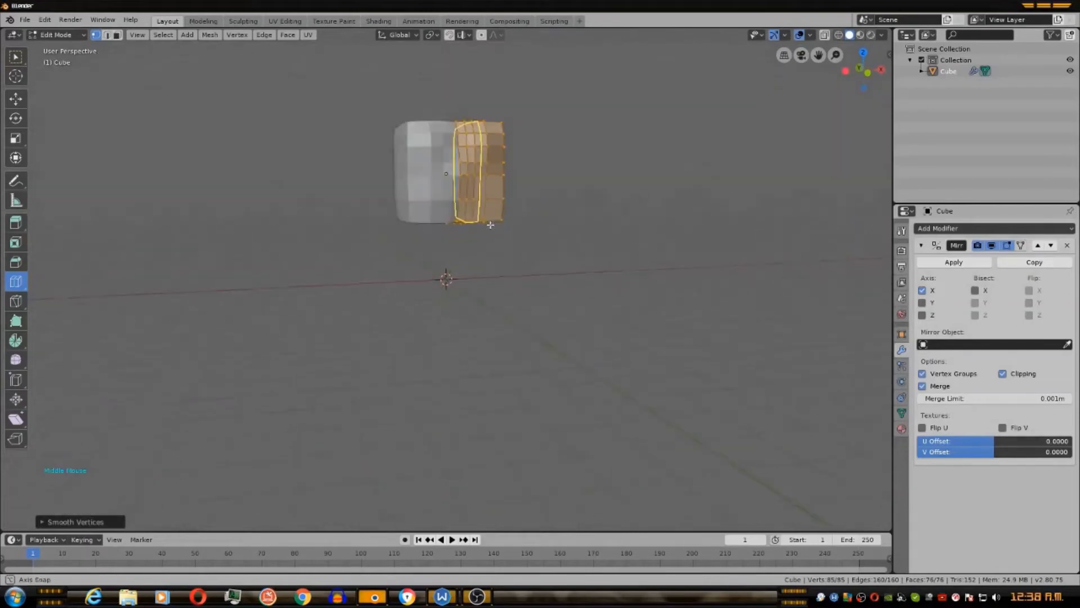
left_click(939, 229)
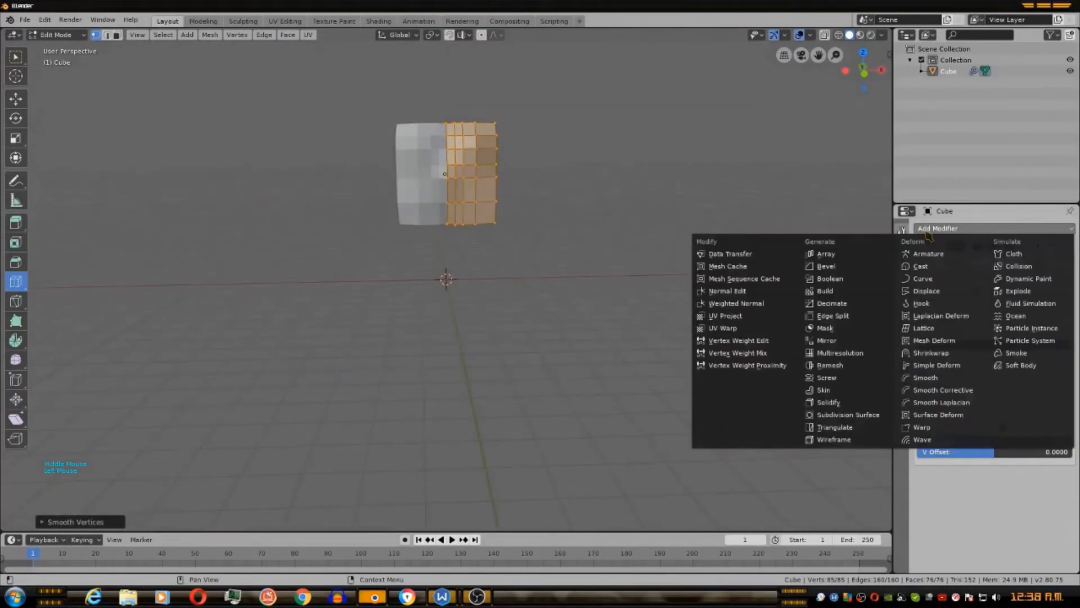
mouse_move(848, 414)
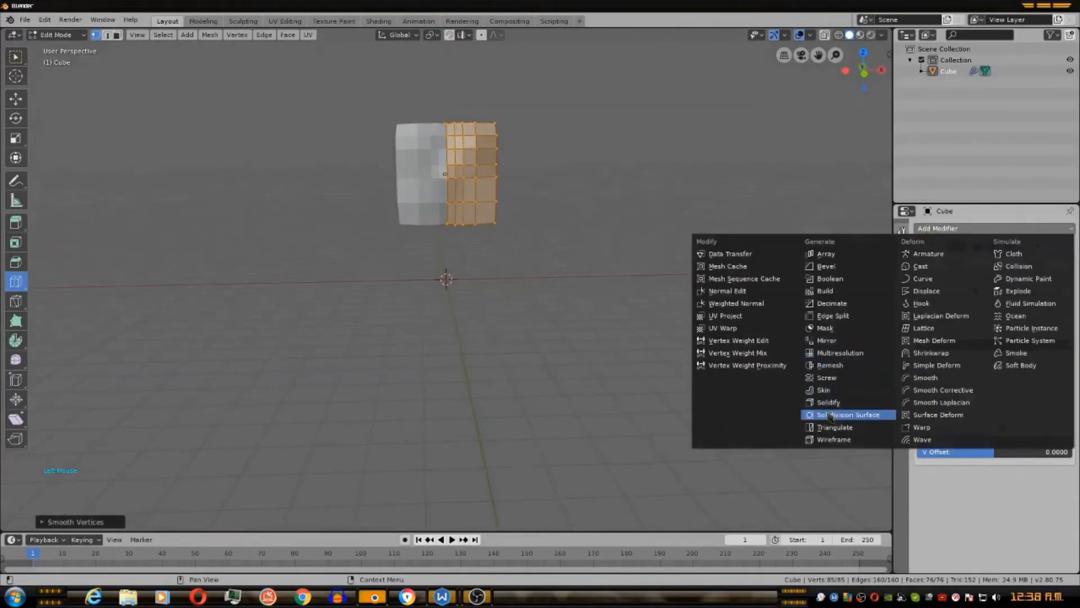
left_click(844, 414)
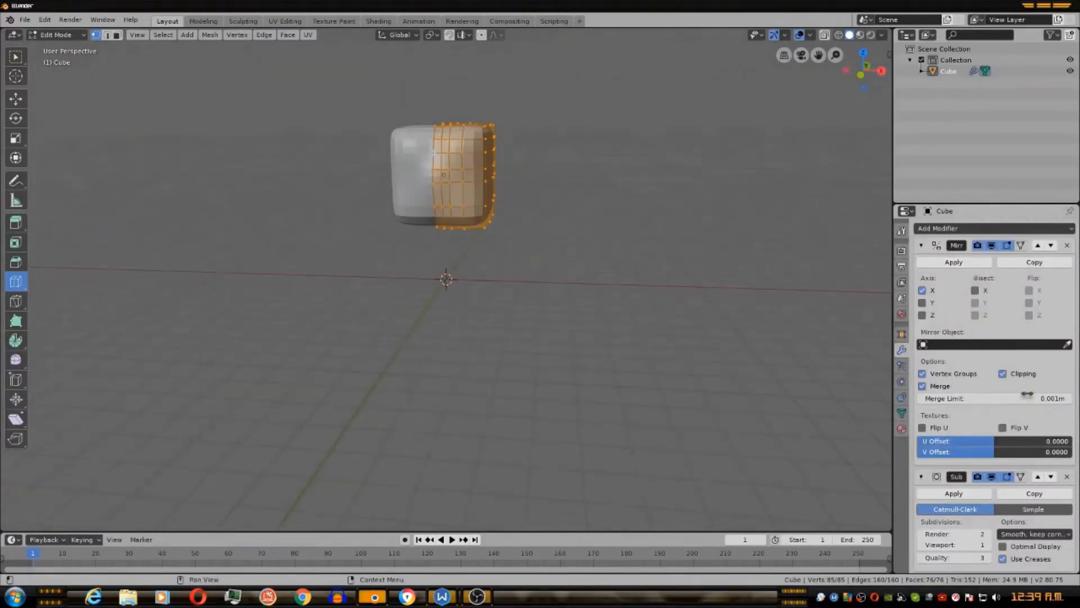
scroll("down", 3)
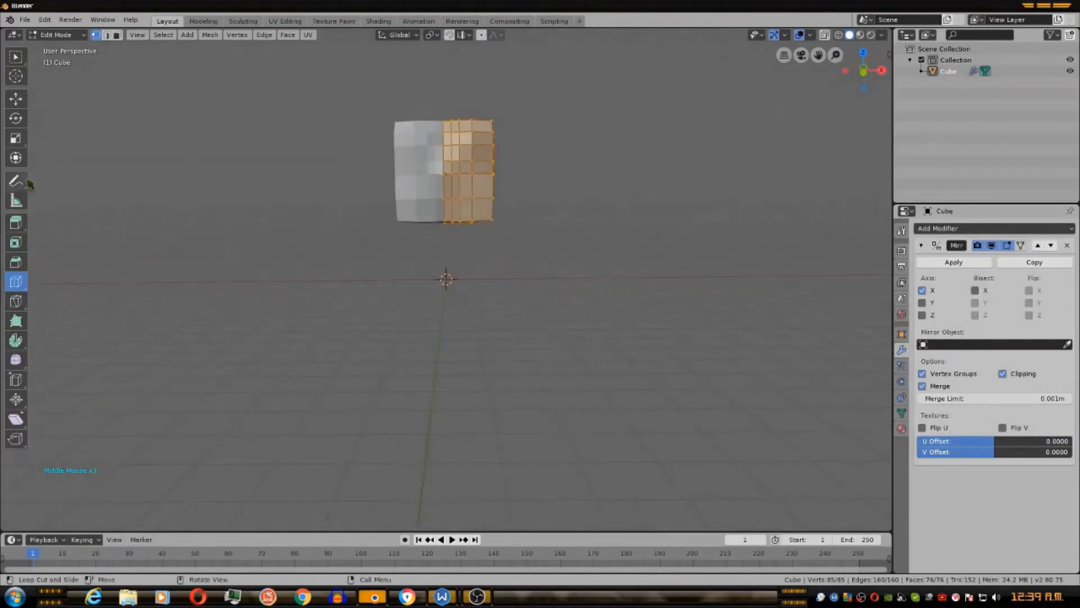
Scale the selected vertices down to about 0.53, halving the mirrored cube.
key("s")
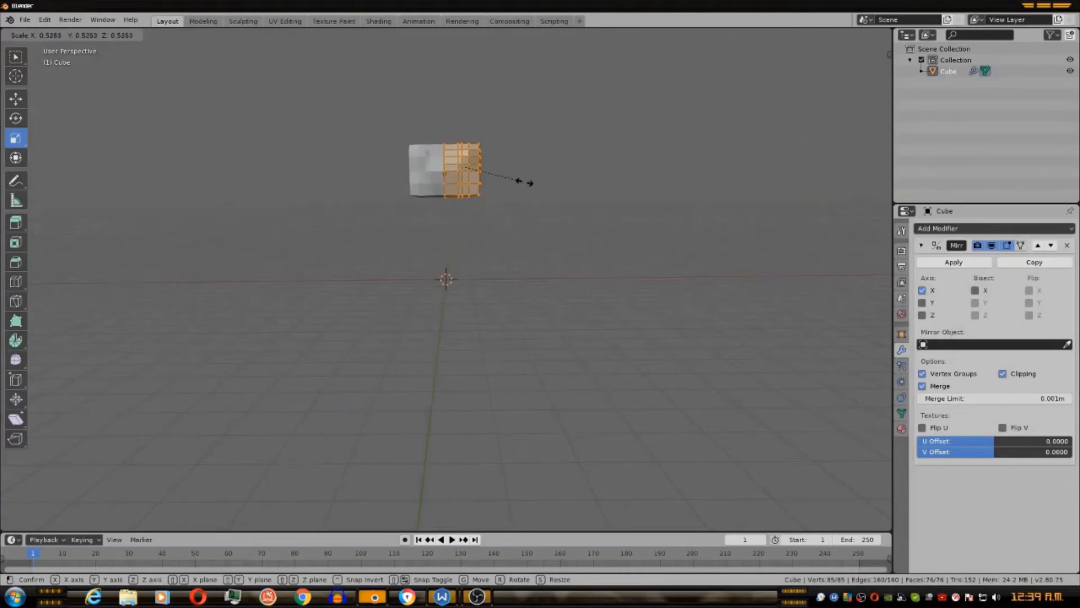
left_click(549, 180)
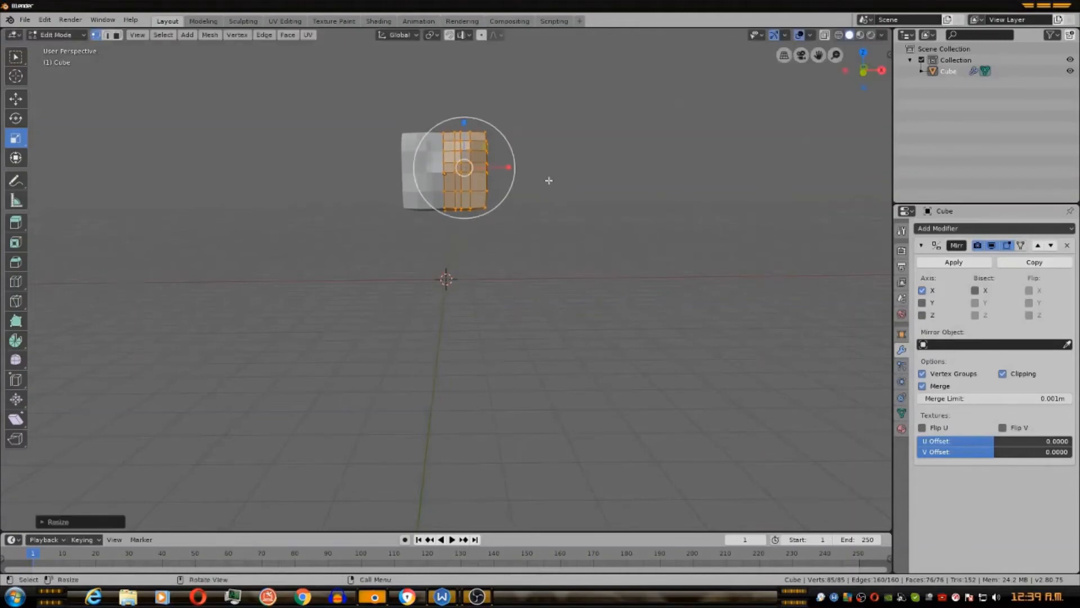
left_click_drag(548, 180, 474, 195)
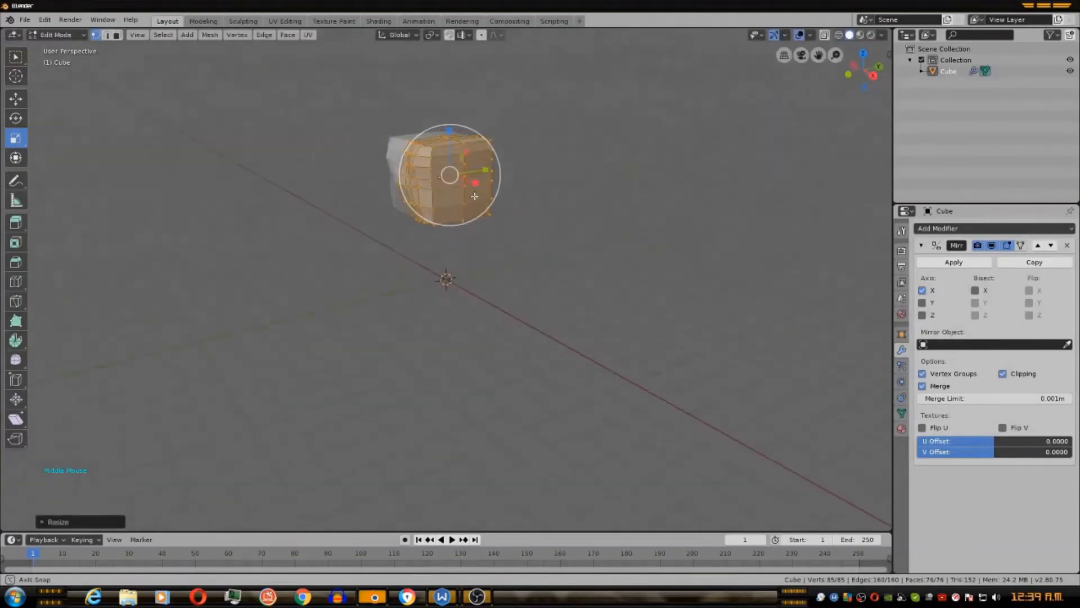
left_click_drag(475, 196, 565, 231)
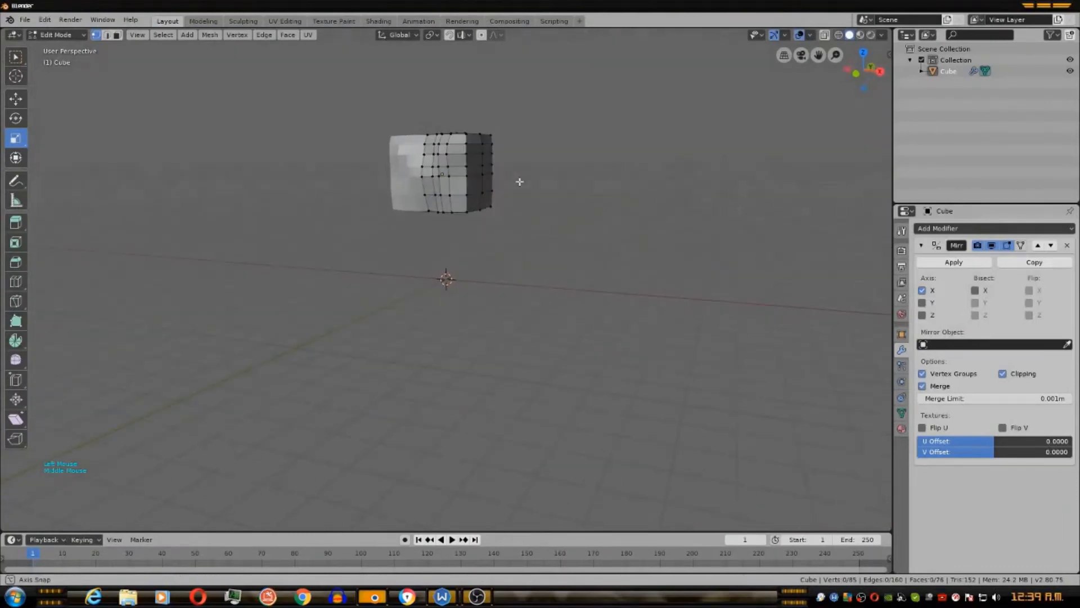
left_click_drag(520, 182, 547, 224)
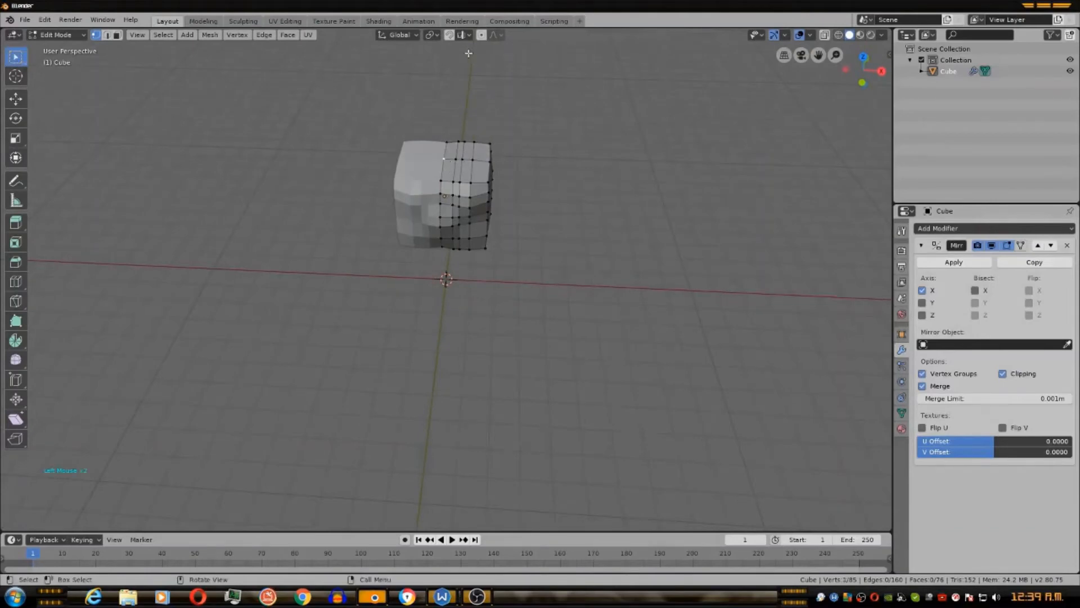
mouse_move(483, 34)
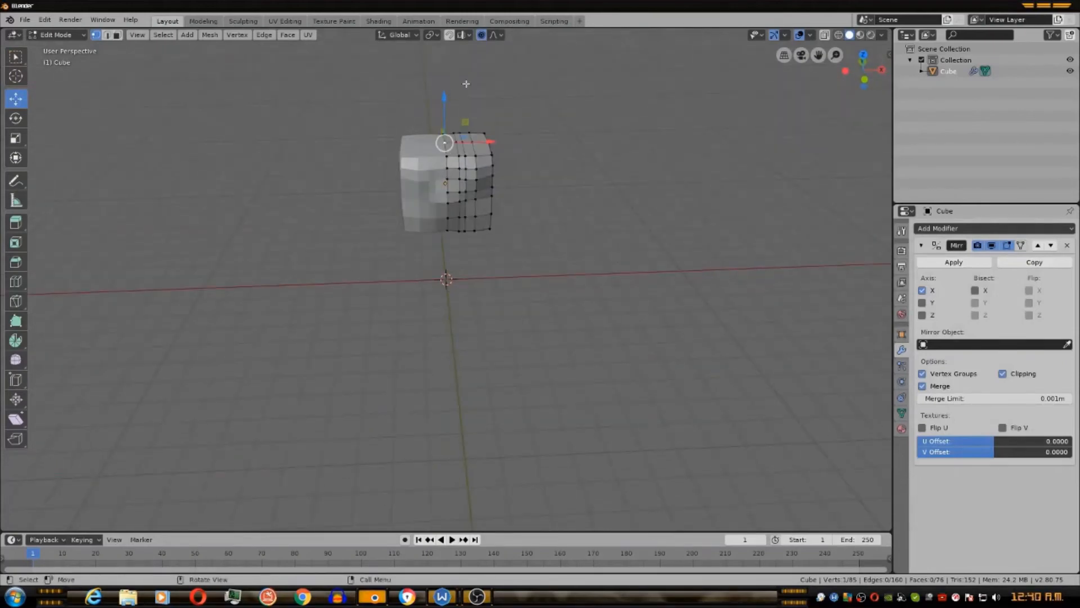
Drag top vertices up and outward so the head flares into a wider silhouette.
key("g")
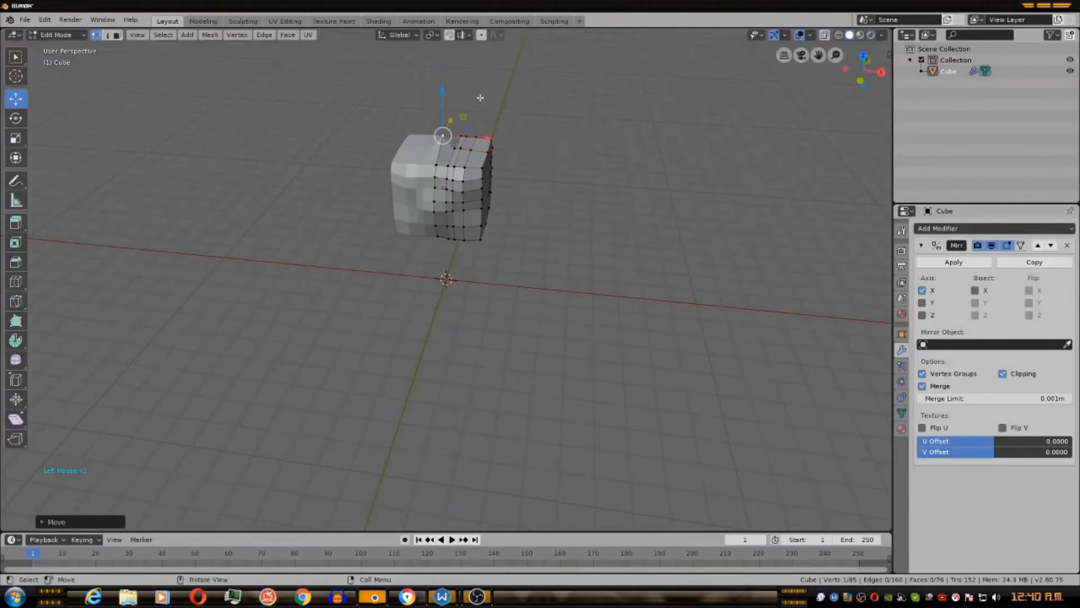
left_click_drag(481, 97, 453, 137)
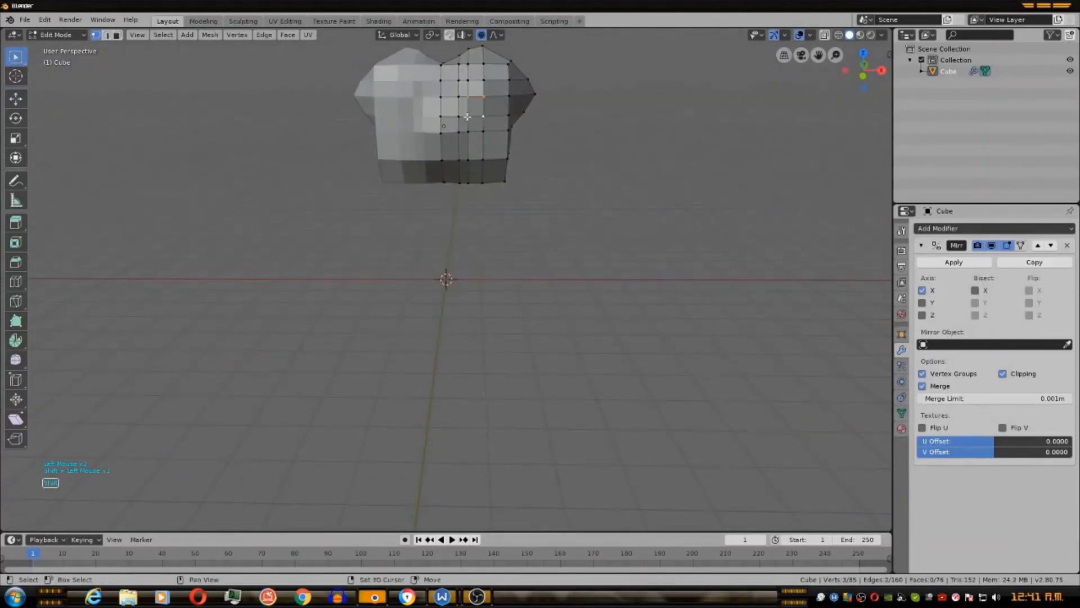
Delete one small square front face, leaving an opening in the mesh.
right_click(468, 115)
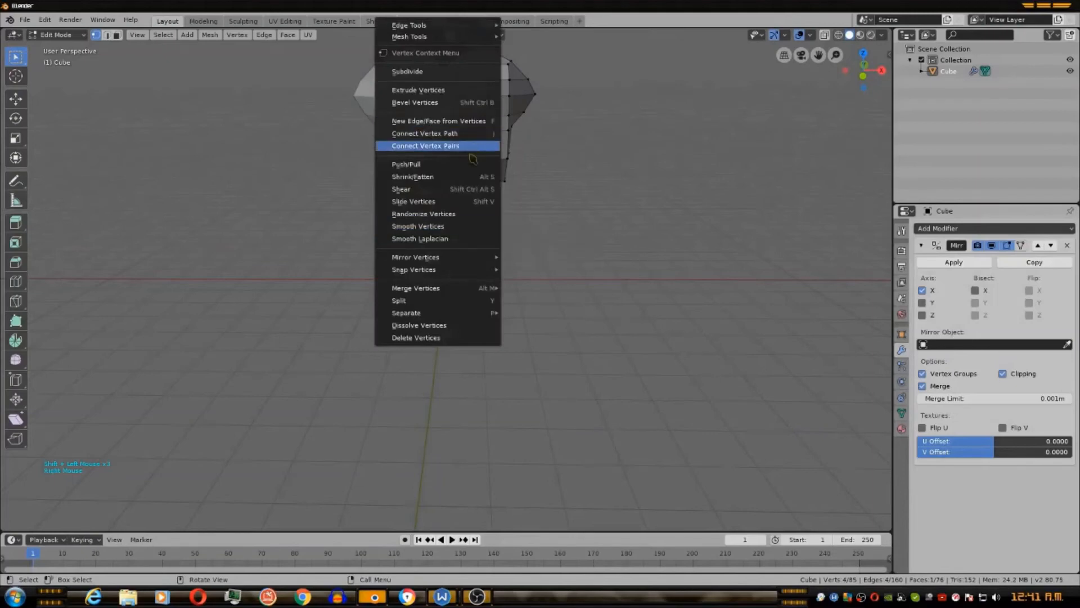
mouse_move(419, 90)
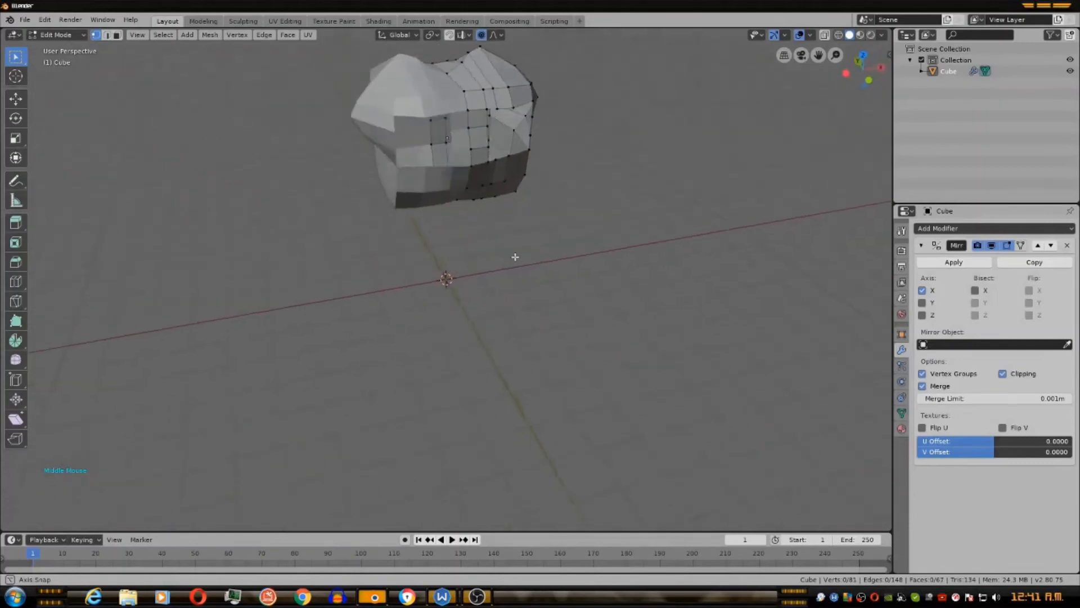
left_click_drag(514, 256, 523, 226)
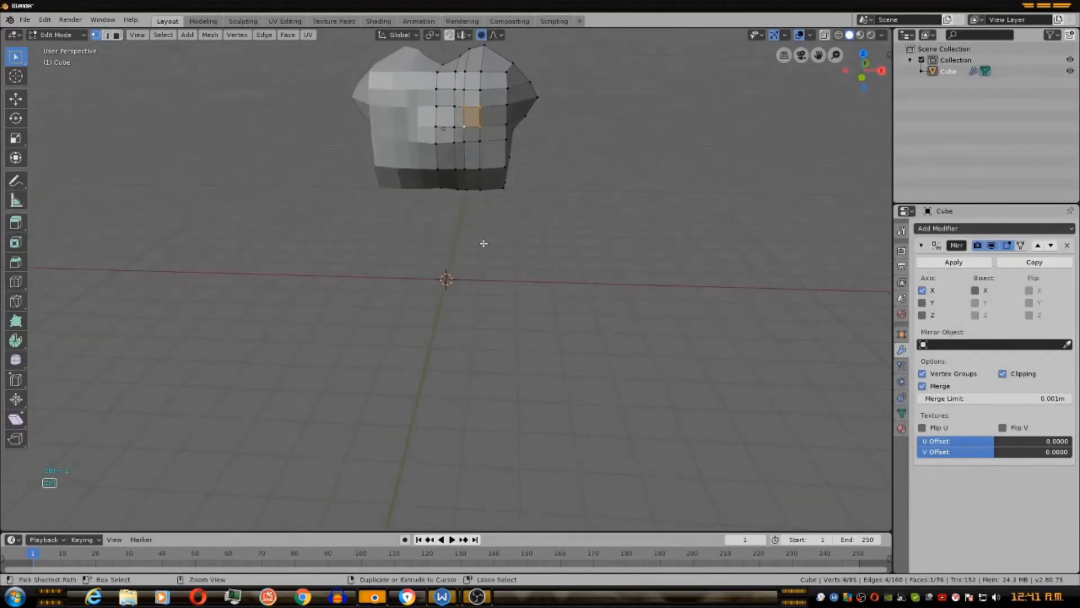
mouse_move(112, 34)
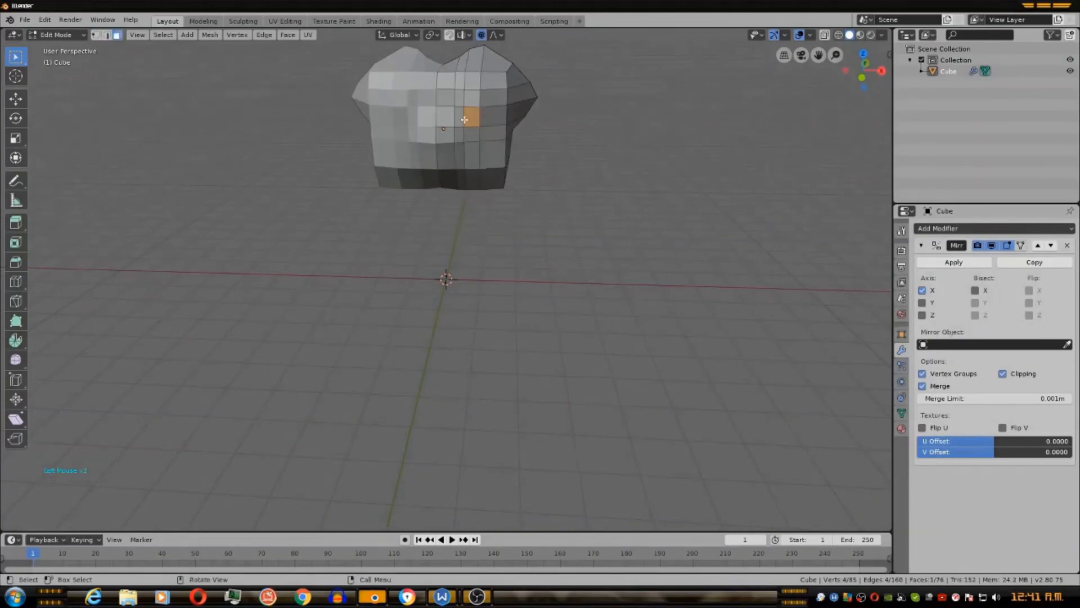
right_click(462, 118)
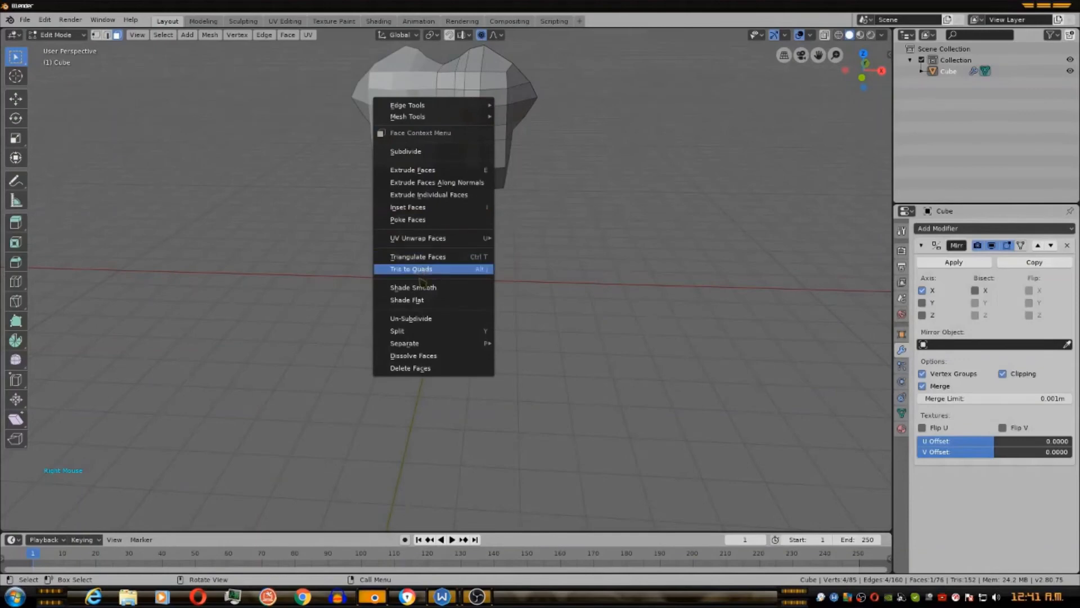
mouse_move(420, 368)
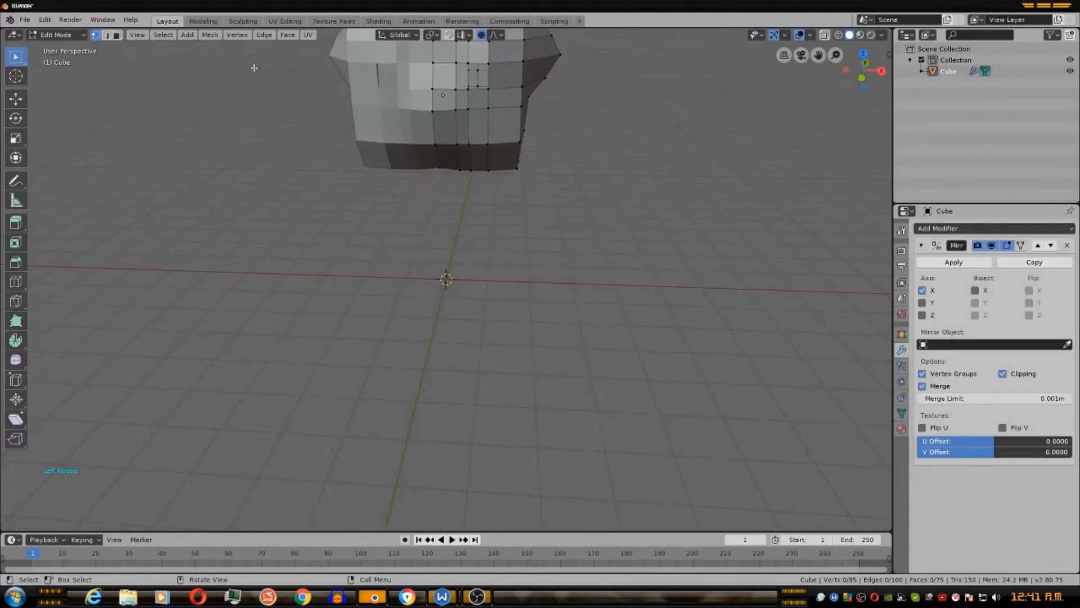
Shrink the loop of eye-area faces inward to carve an eye indentation.
left_click(479, 81)
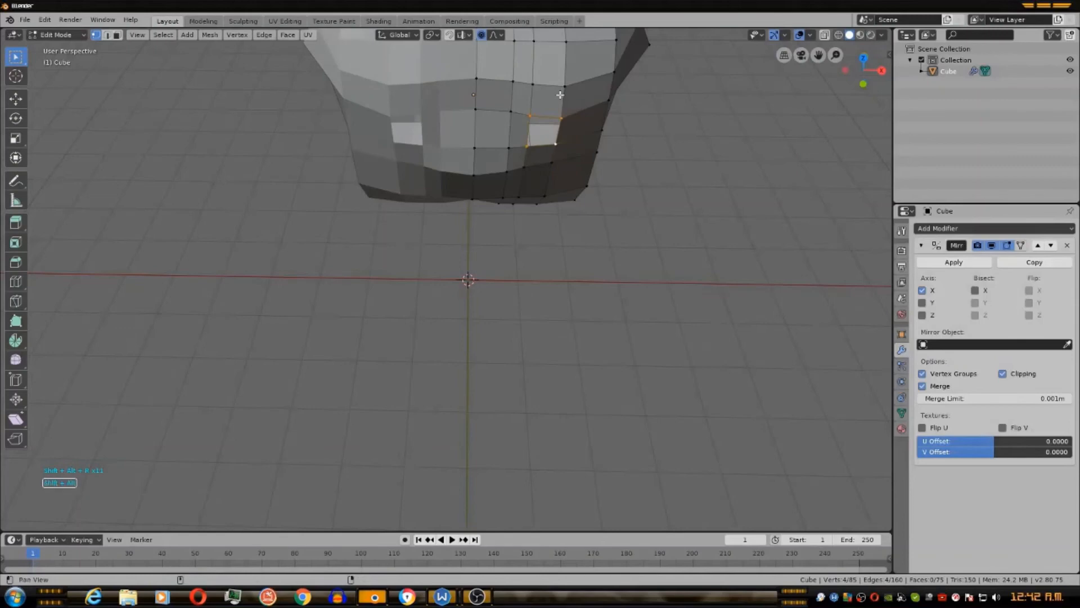
scroll("down", 3)
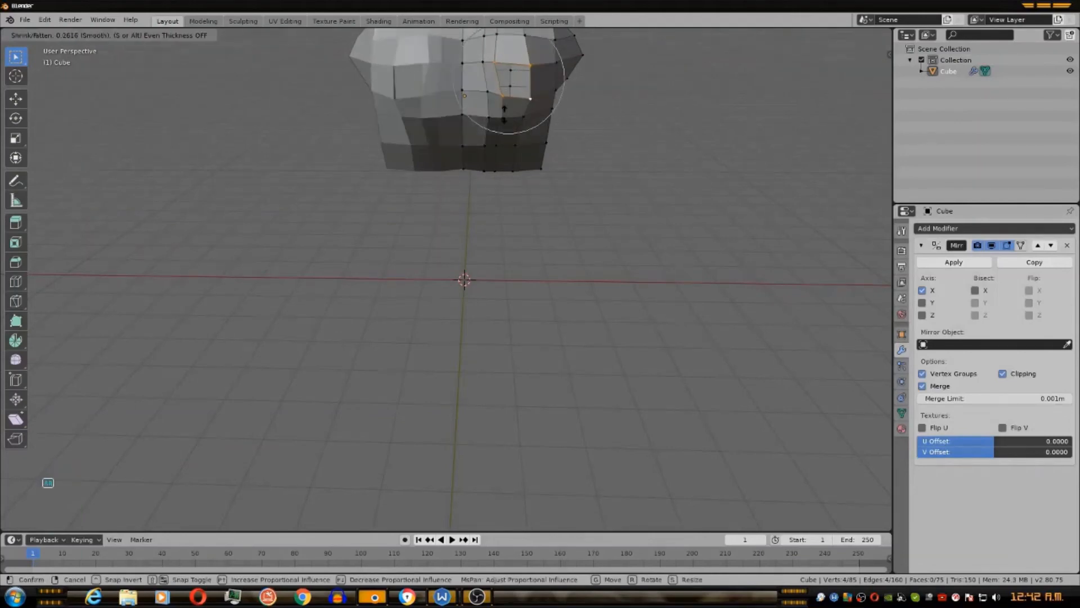
mouse_move(520, 85)
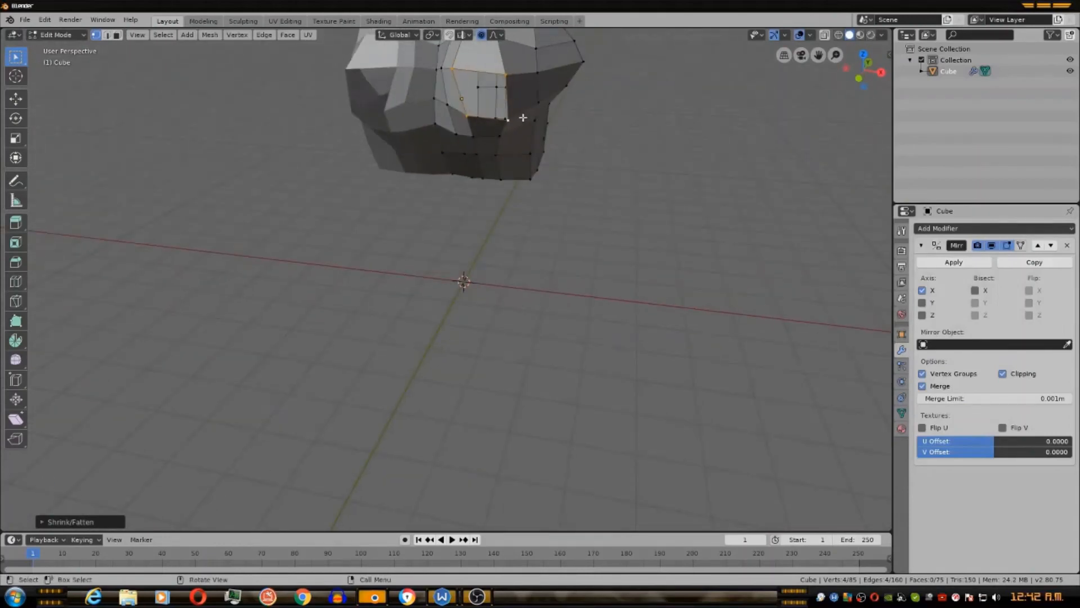
key("s")
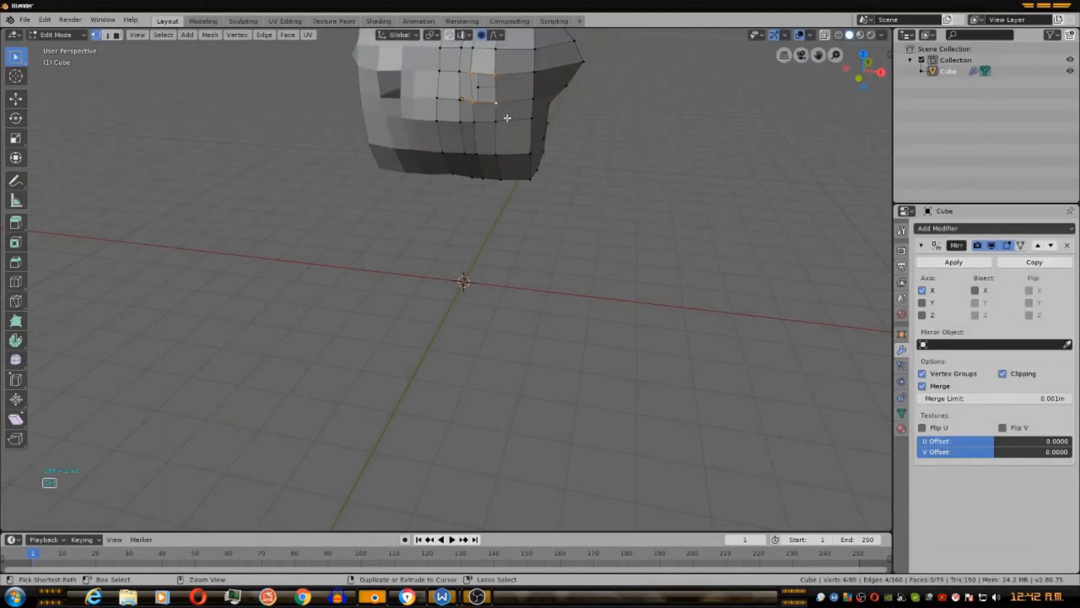
left_click_drag(507, 118, 528, 104)
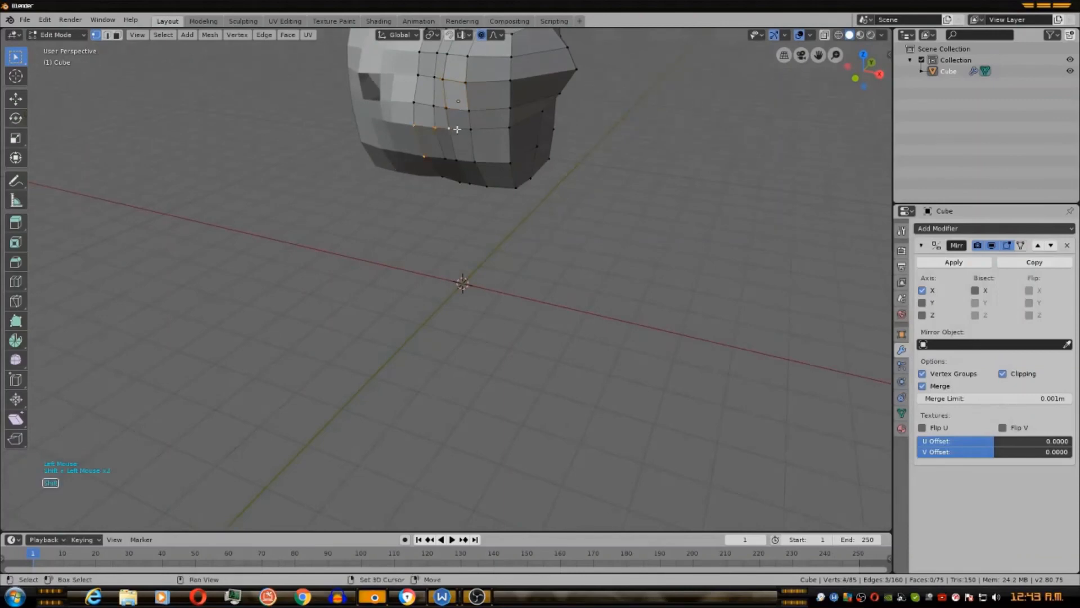
Delete three lower front faces to open a mouth gap, then inspect from the front.
left_click(445, 144)
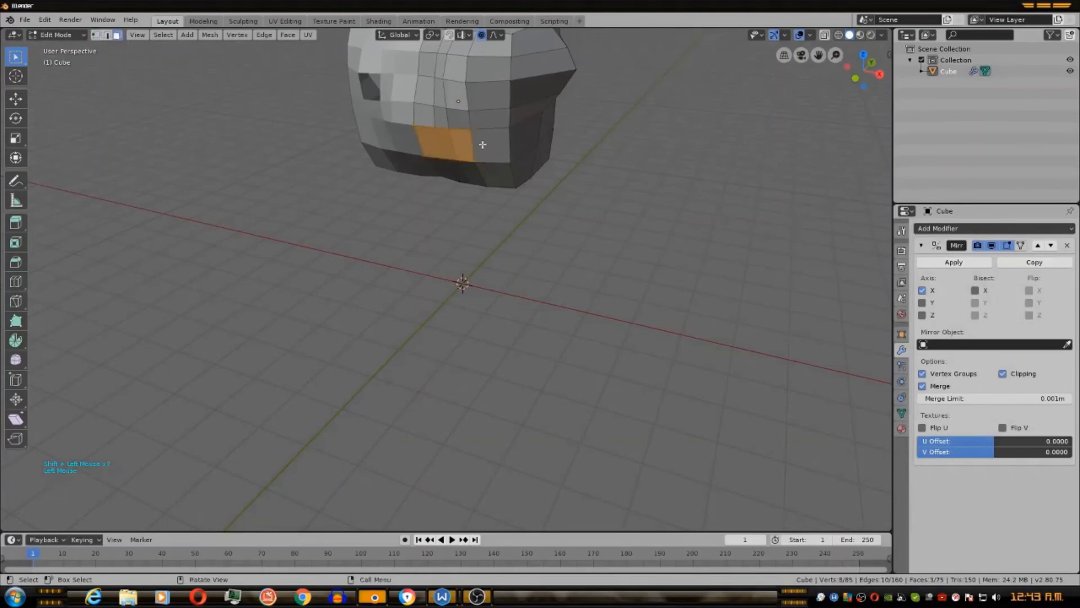
right_click(481, 144)
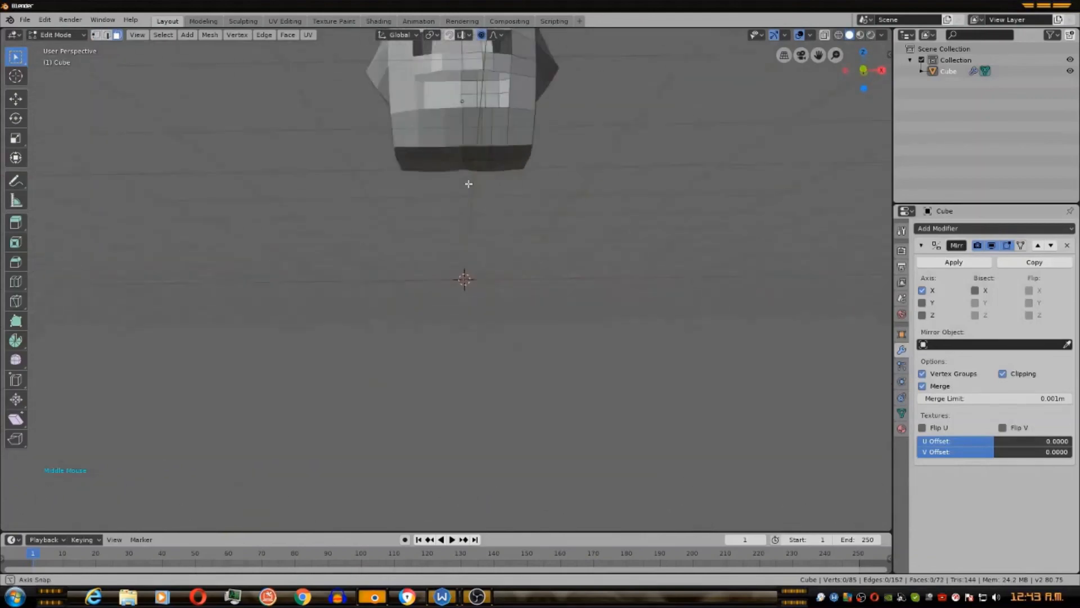
left_click_drag(468, 183, 498, 241)
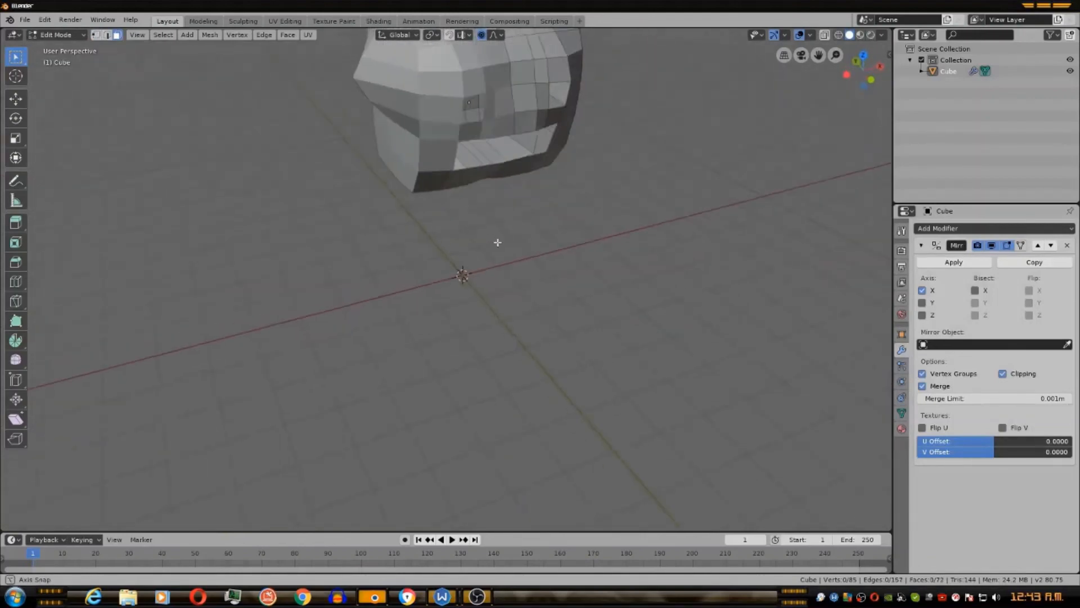
scroll("down", 3)
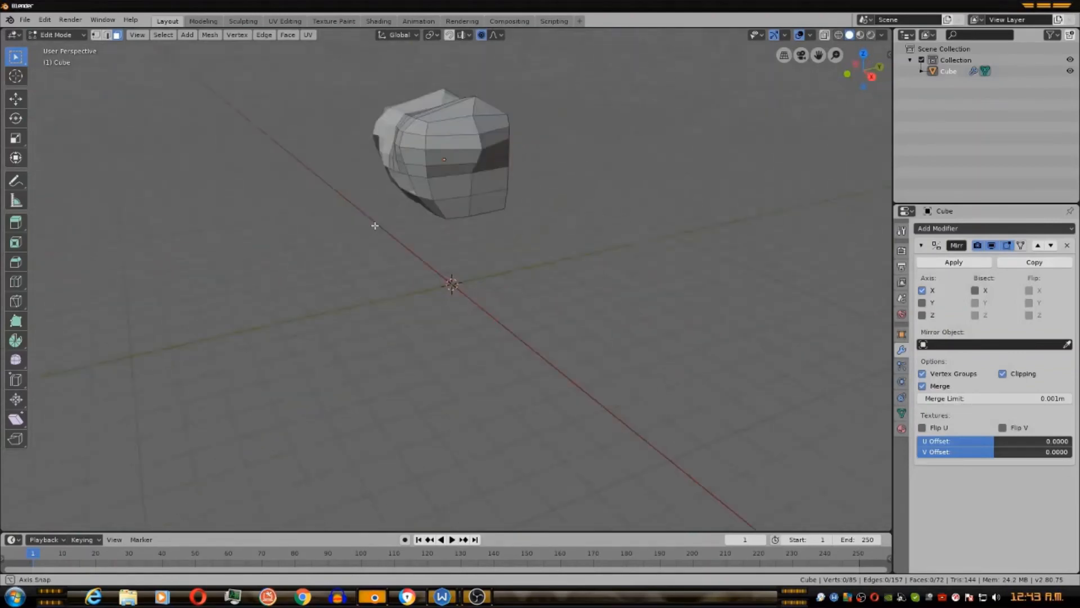
left_click_drag(376, 225, 529, 201)
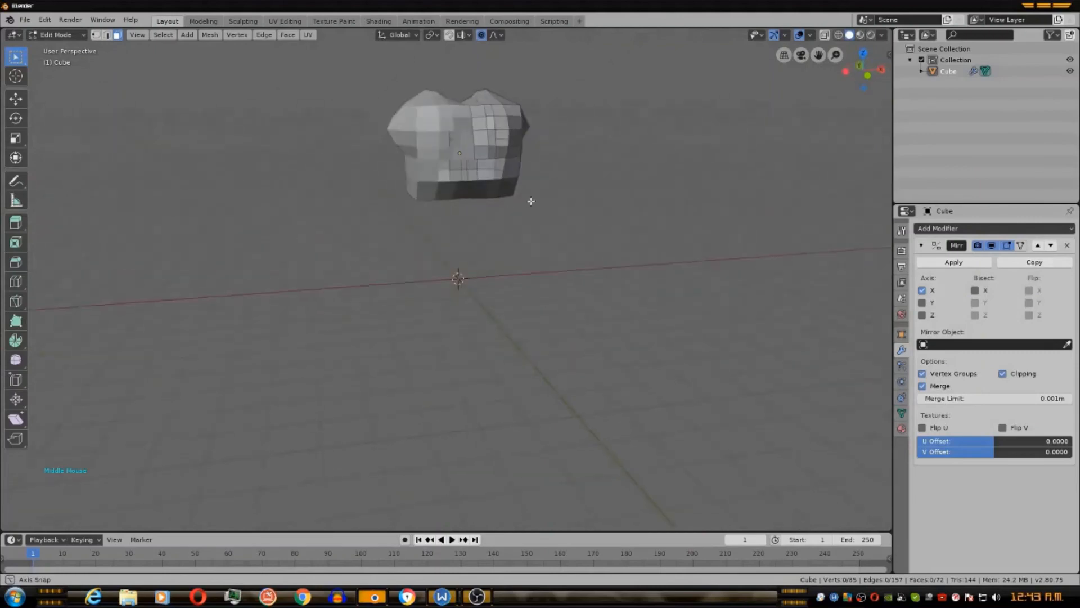
left_click_drag(530, 202, 461, 192)
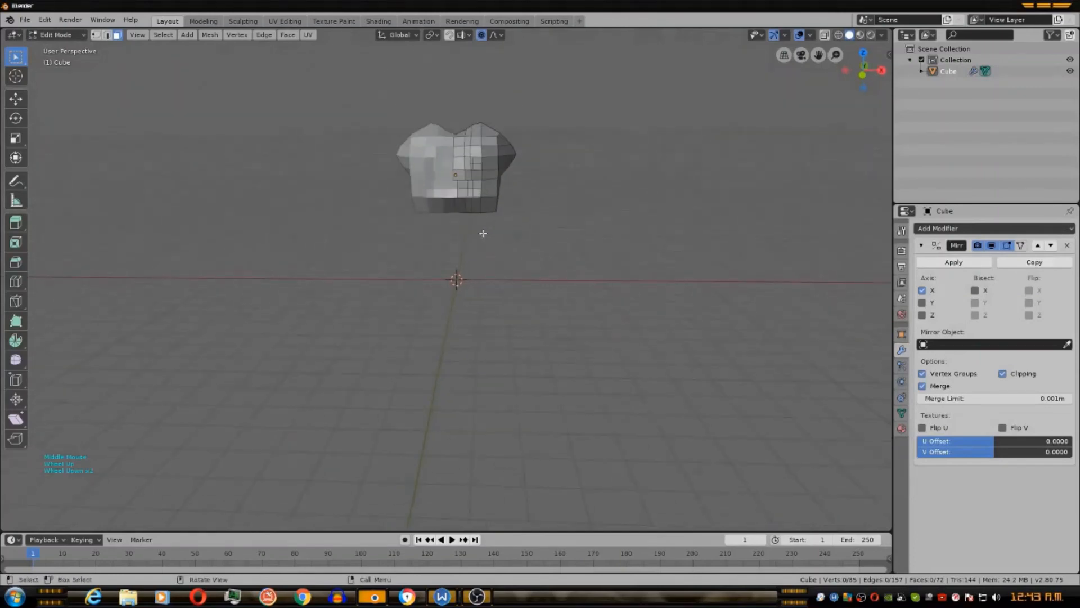
Save the model as a .blend file named 'head of dog'.
left_click(31, 18)
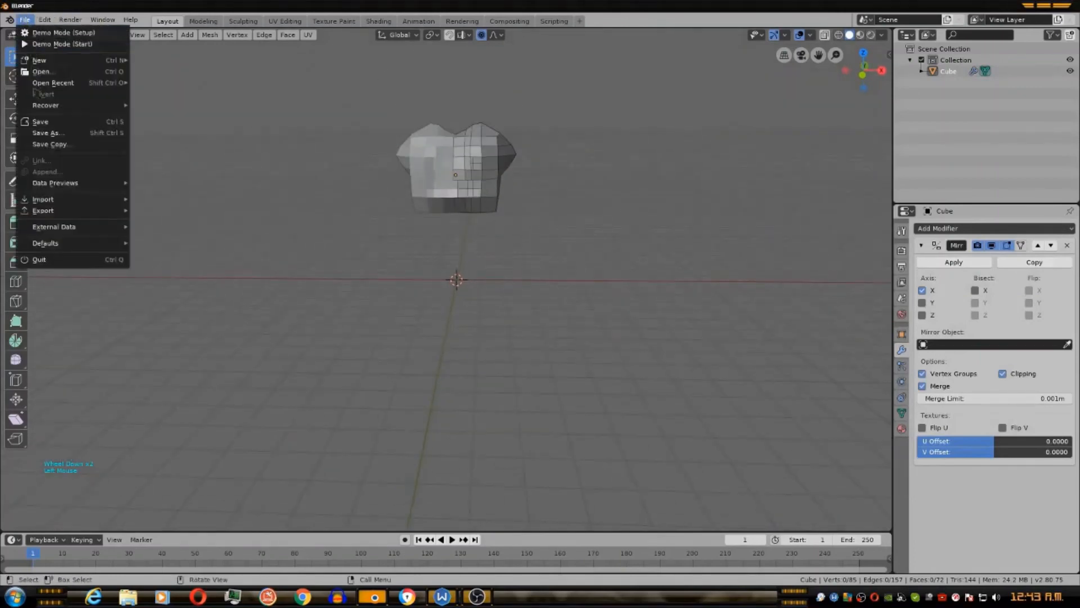
left_click(50, 133)
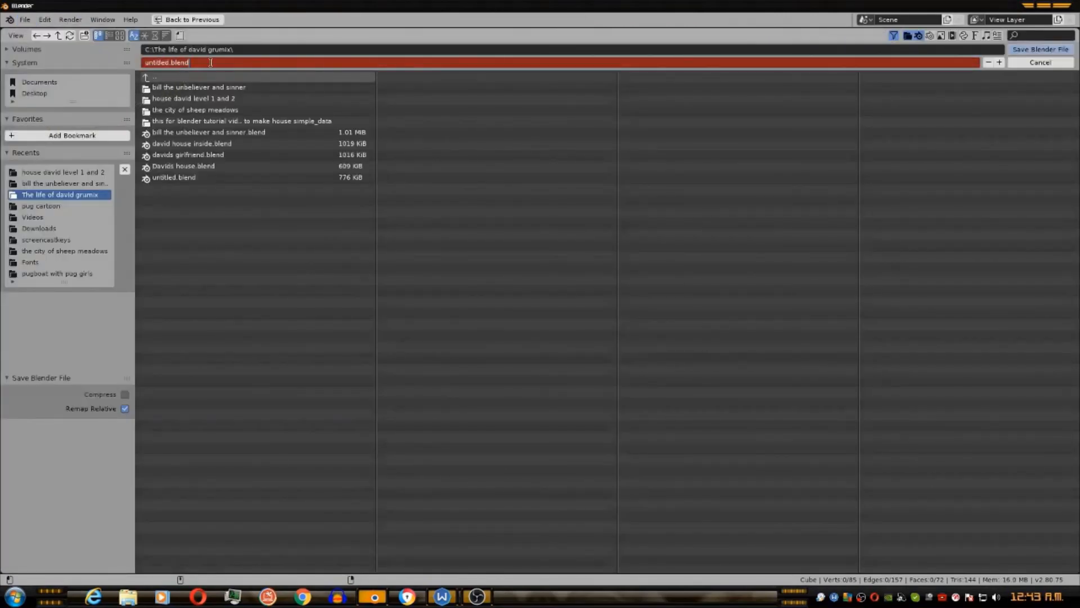
left_click(174, 178)
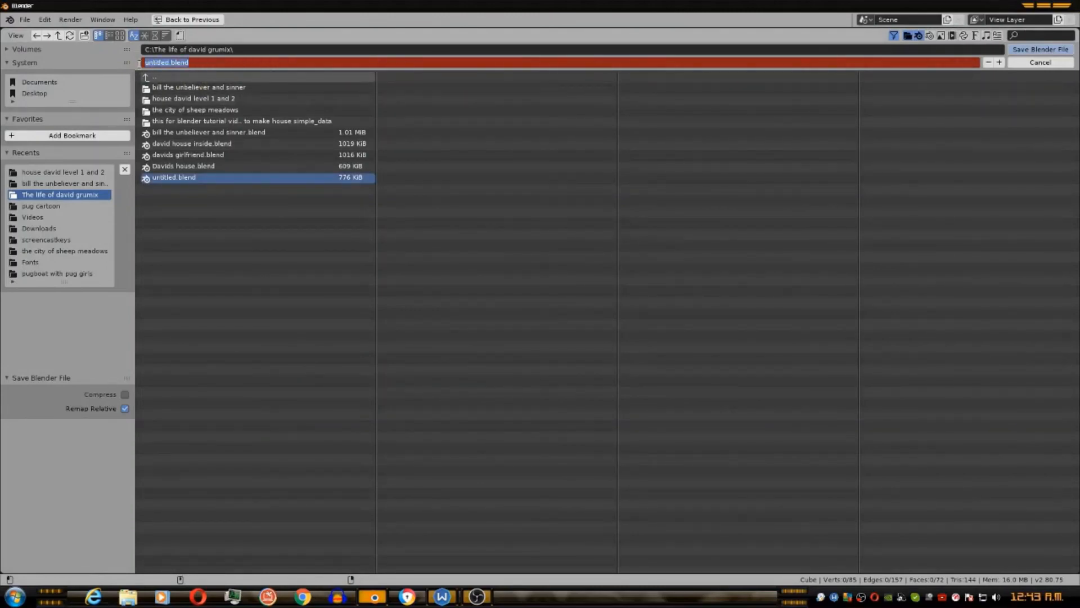
type("head of d")
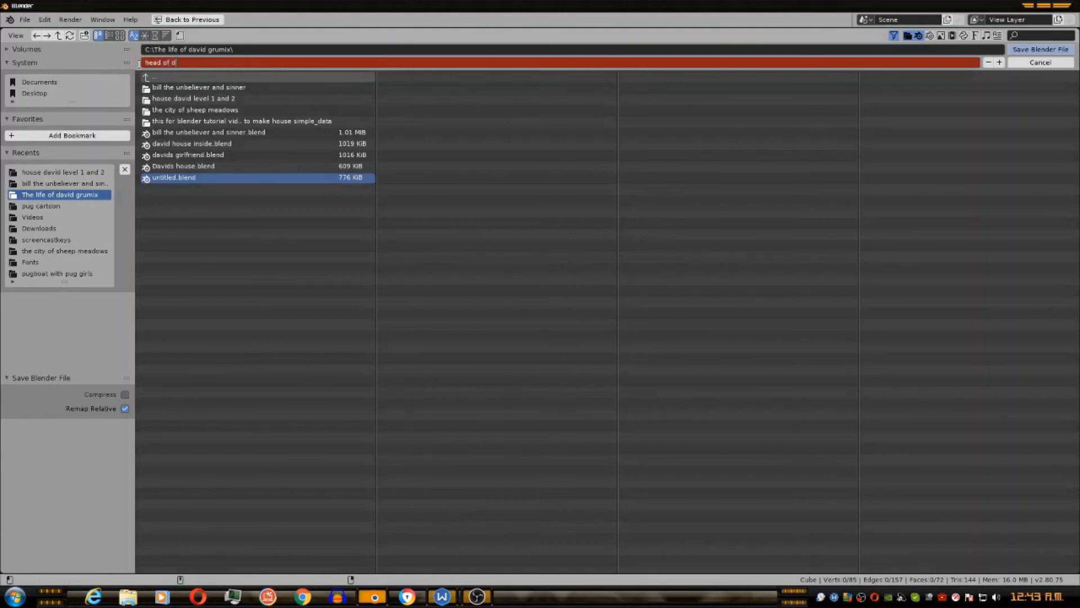
type("og")
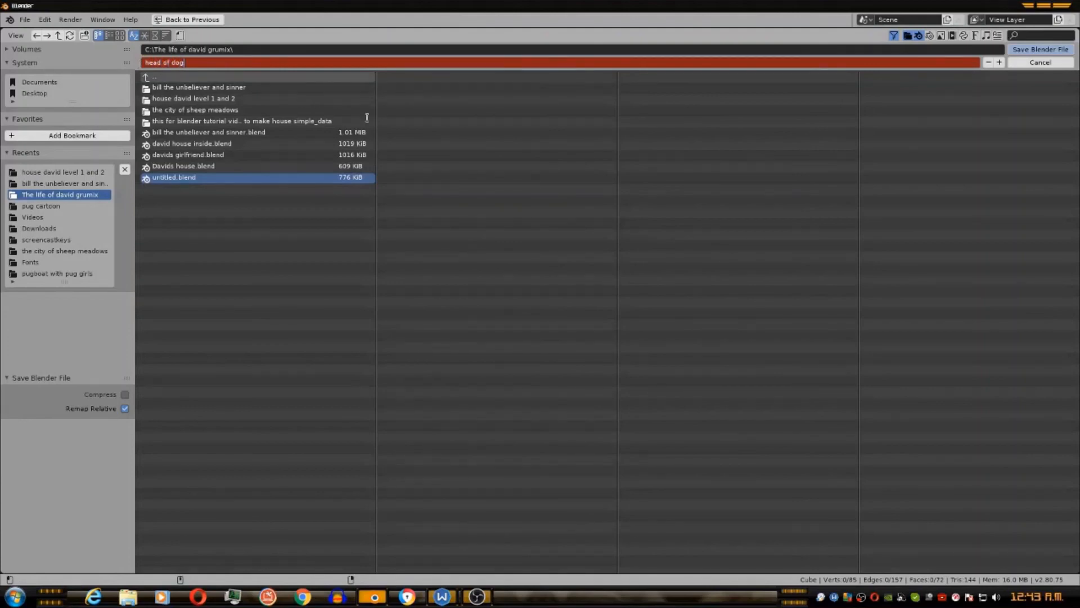
left_click(1039, 49)
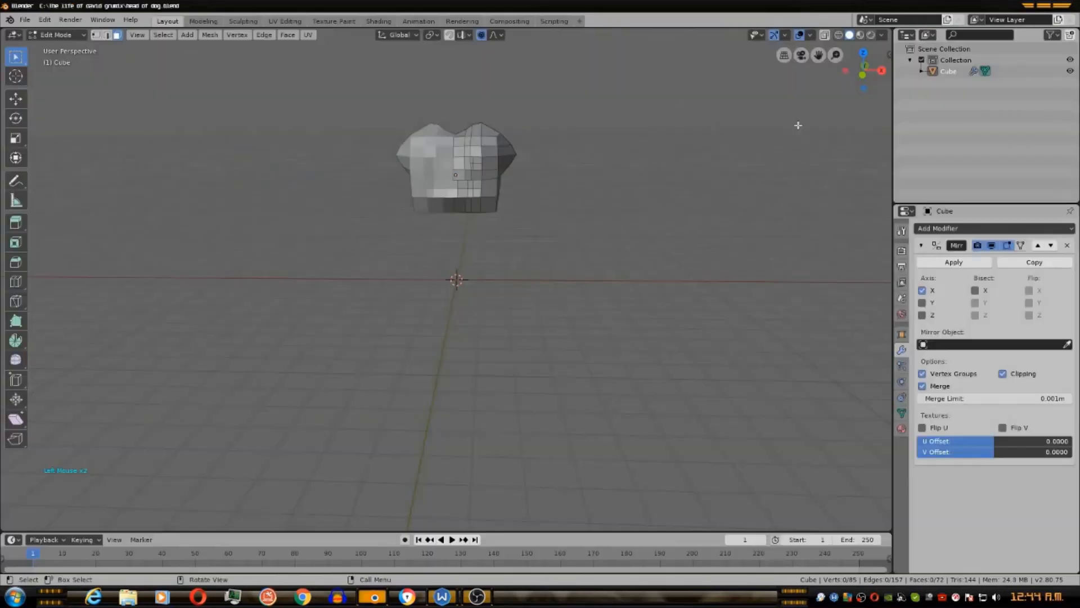
left_click_drag(797, 125, 584, 168)
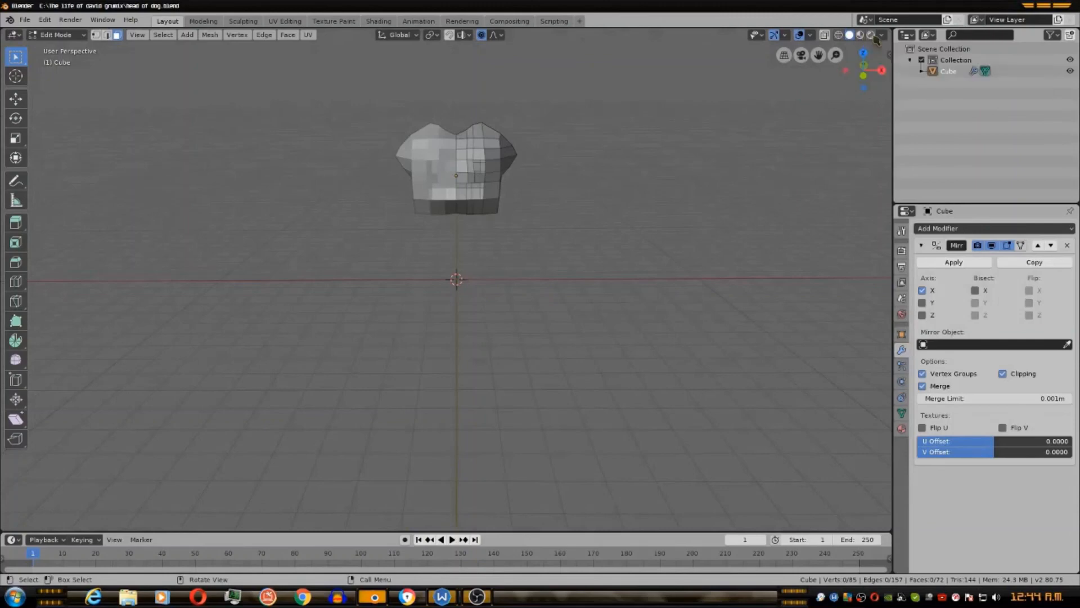
mouse_move(840, 34)
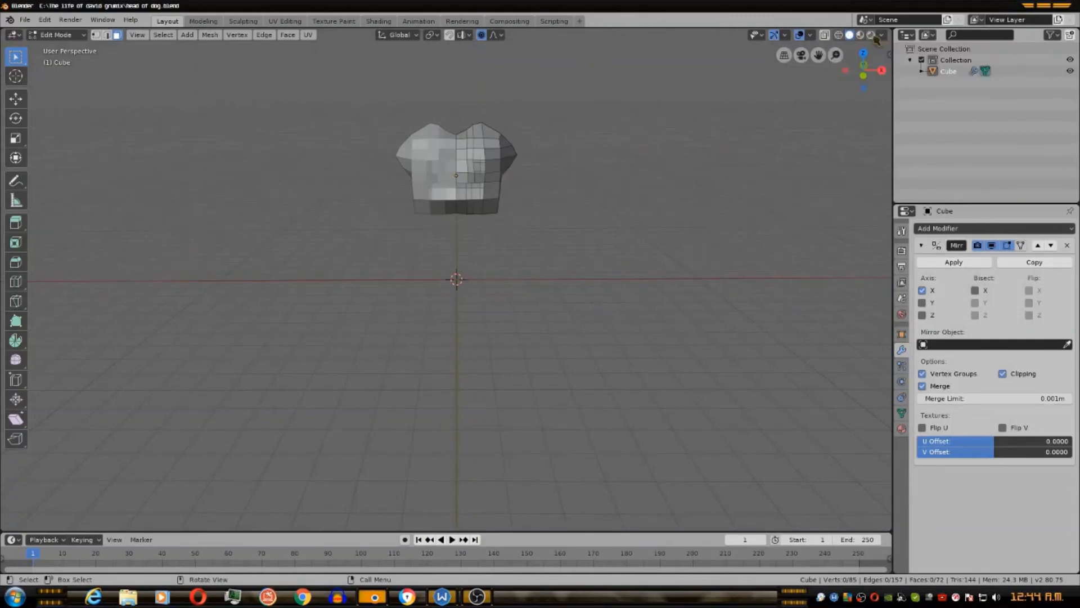
mouse_move(849, 34)
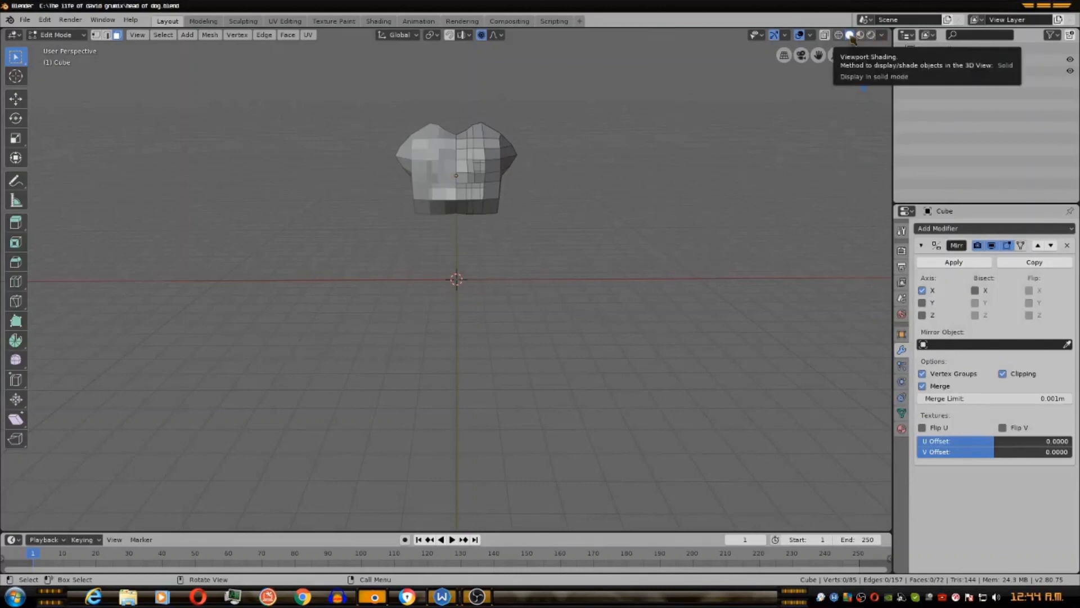
mouse_move(860, 35)
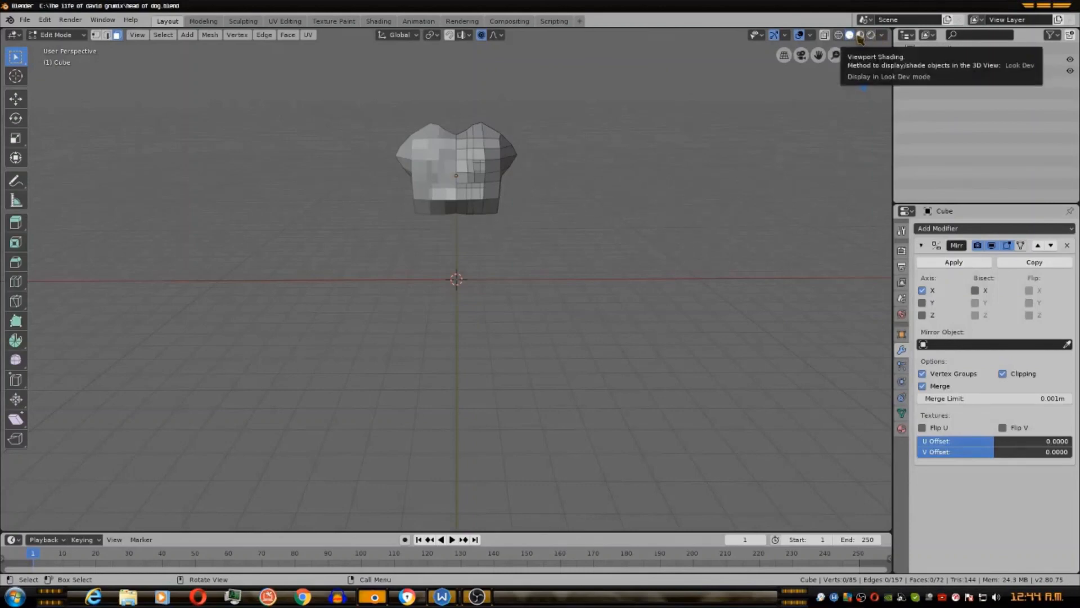